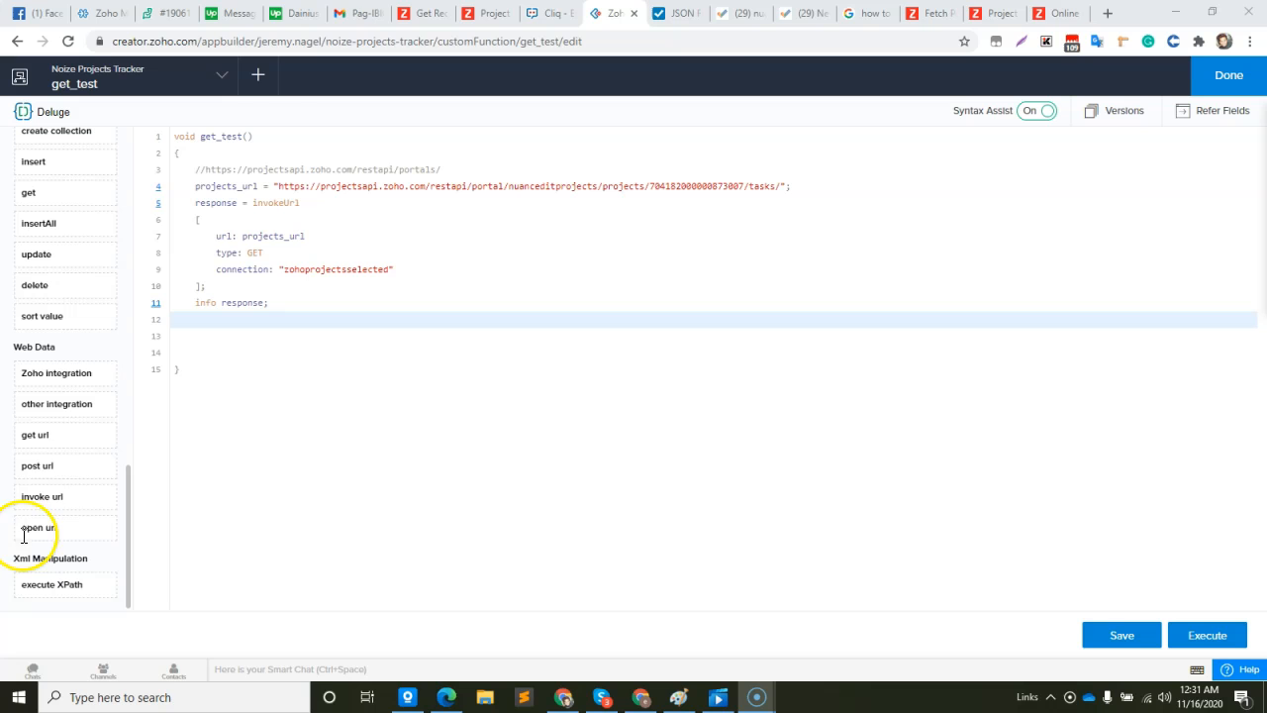
{"action": "mouse_move", "coordinate": [1049, 12]}
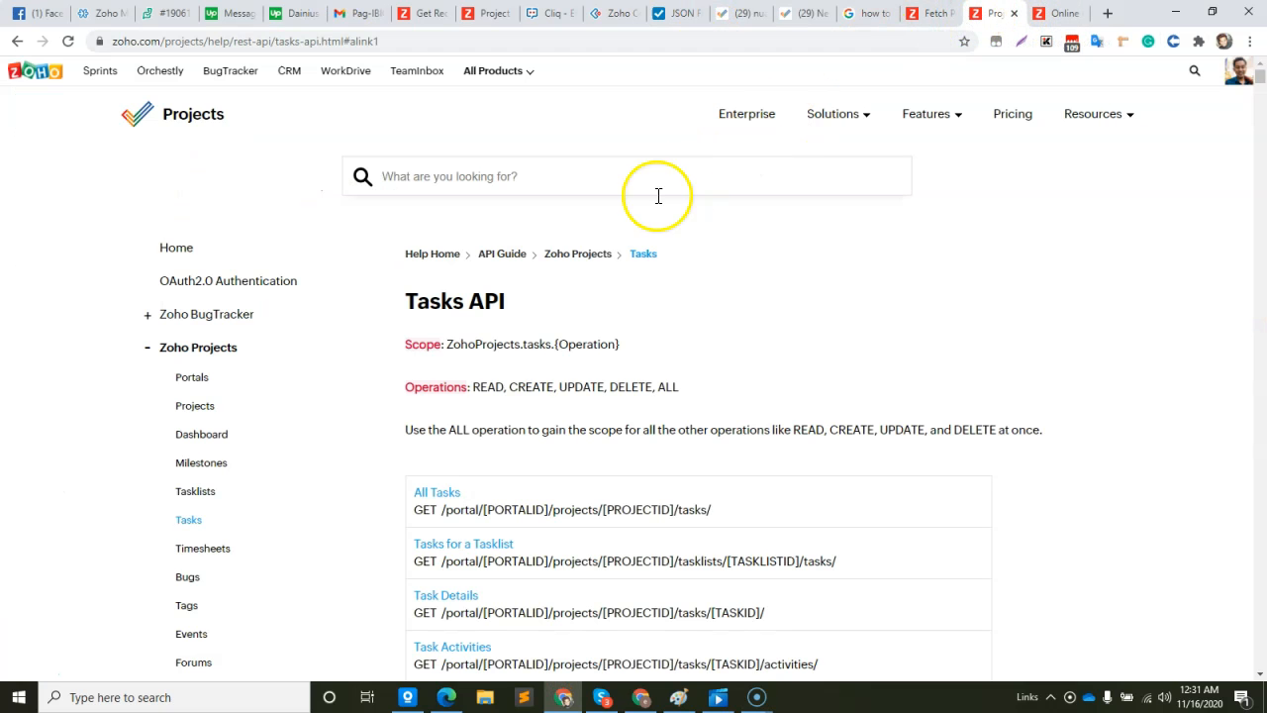
{"action": "mouse_move", "coordinate": [420, 296]}
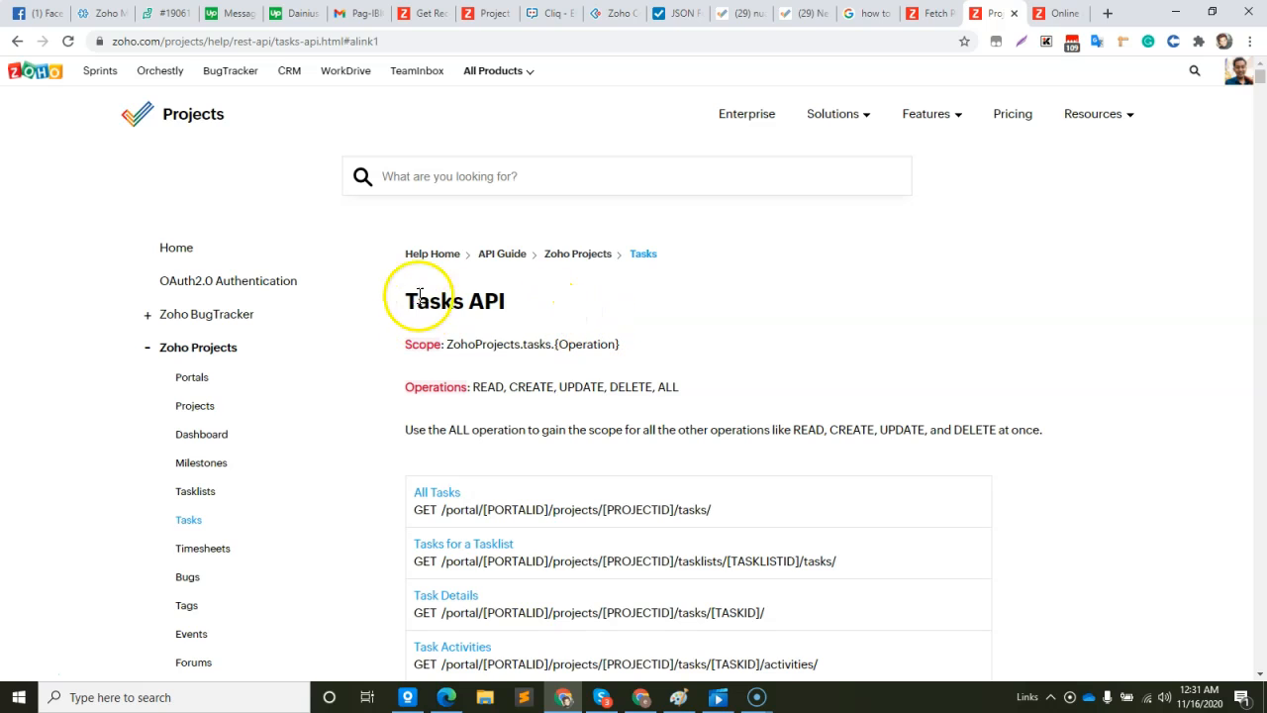
Compare the request URL in get_test against the All Tasks endpoint in the Tasks API documentation.
{"action": "scroll", "scroll_direction": "down", "scroll_amount": 3}
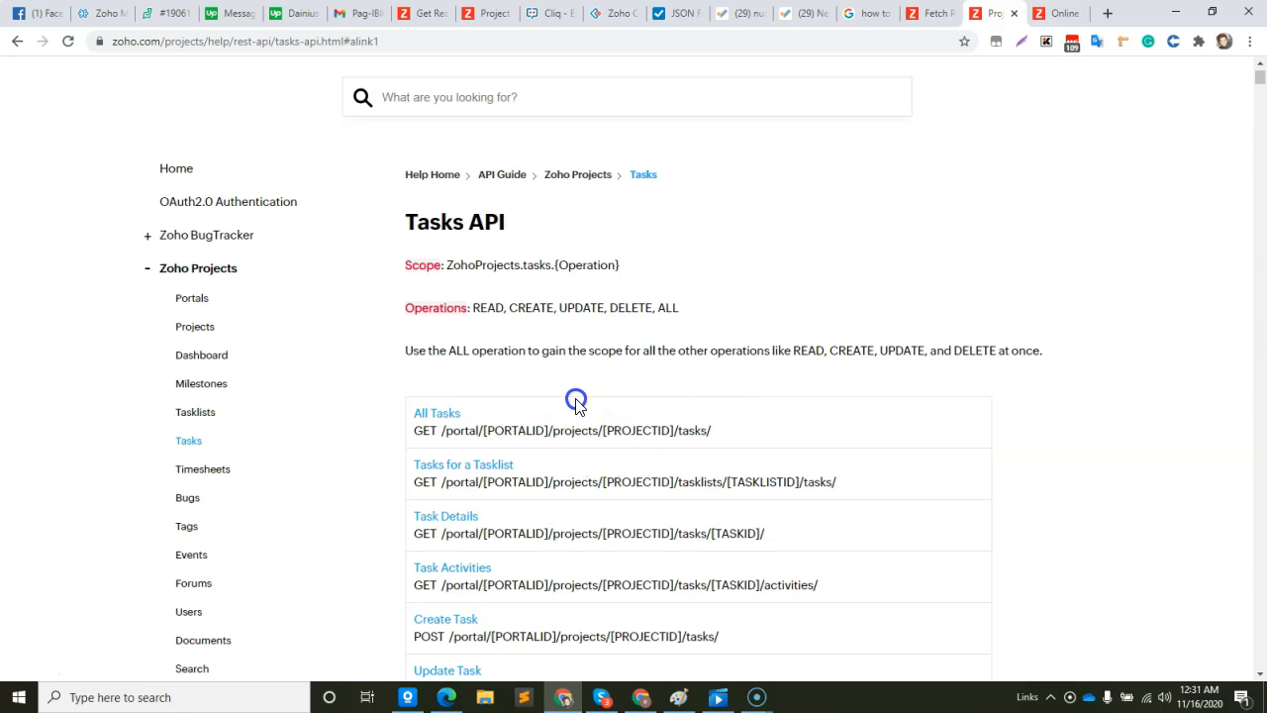
{"action": "mouse_move", "coordinate": [423, 245]}
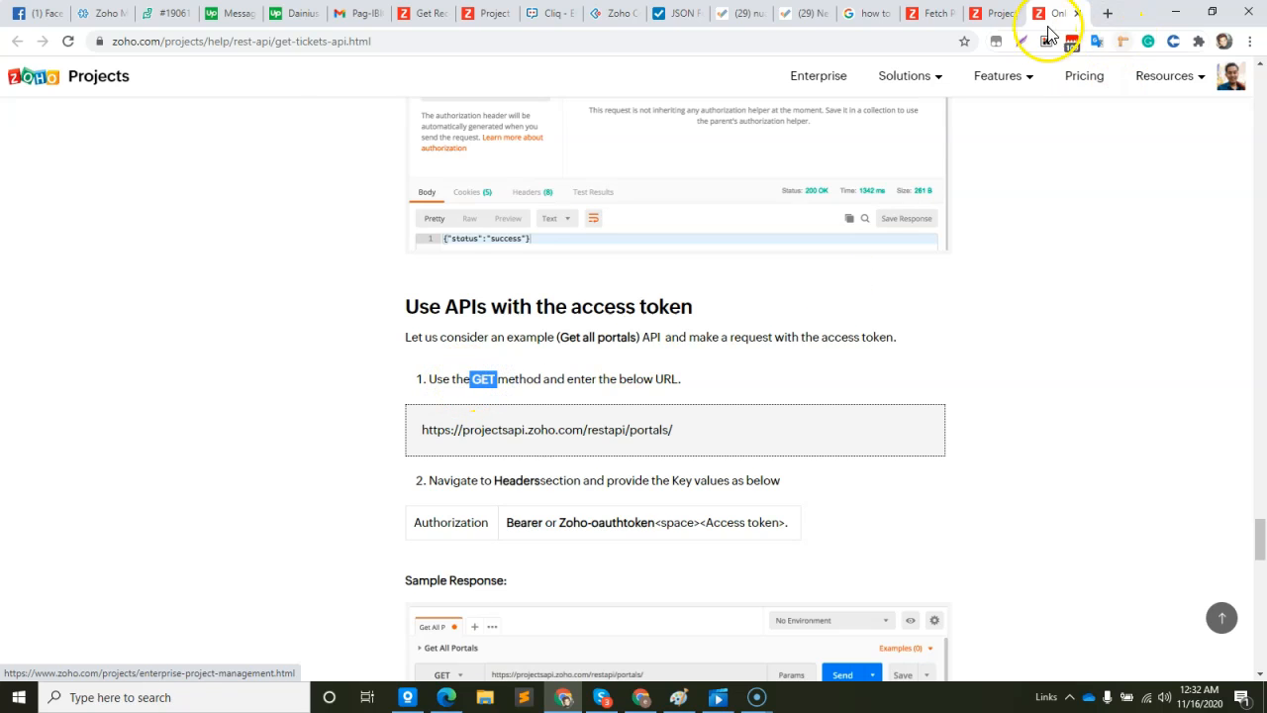
{"action": "mouse_move", "coordinate": [661, 12]}
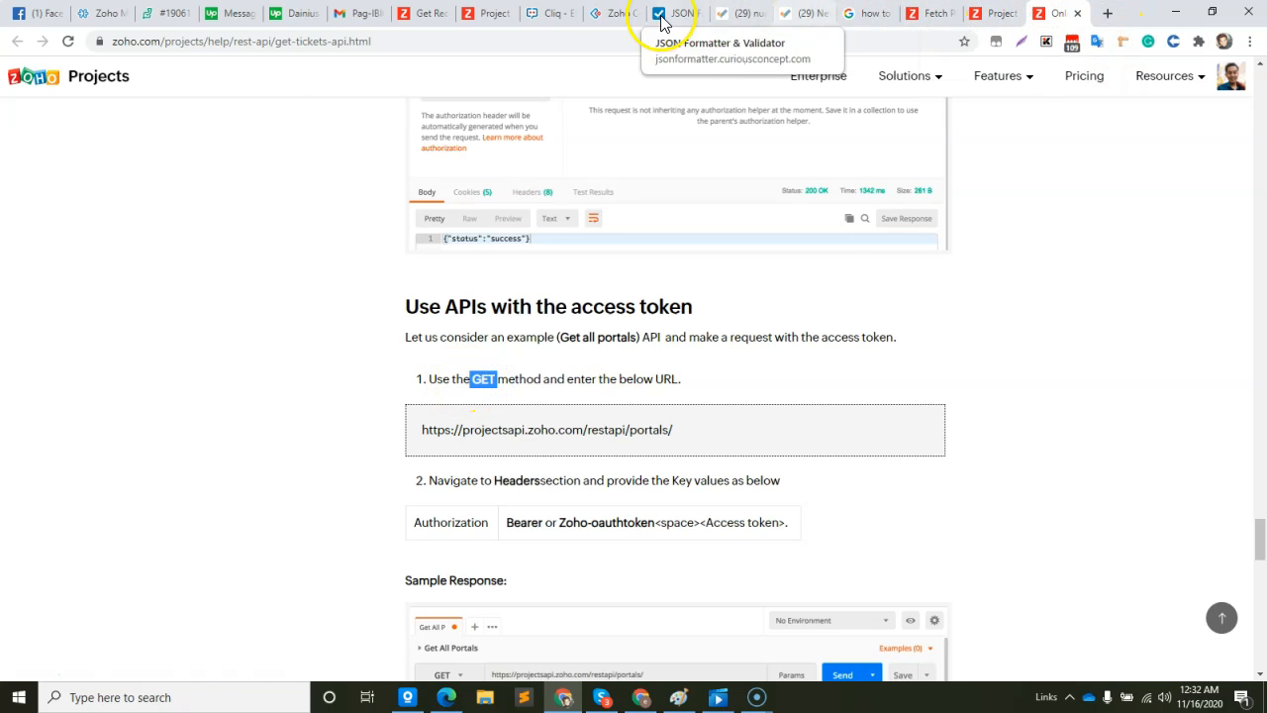
{"action": "left_click", "coordinate": [611, 11]}
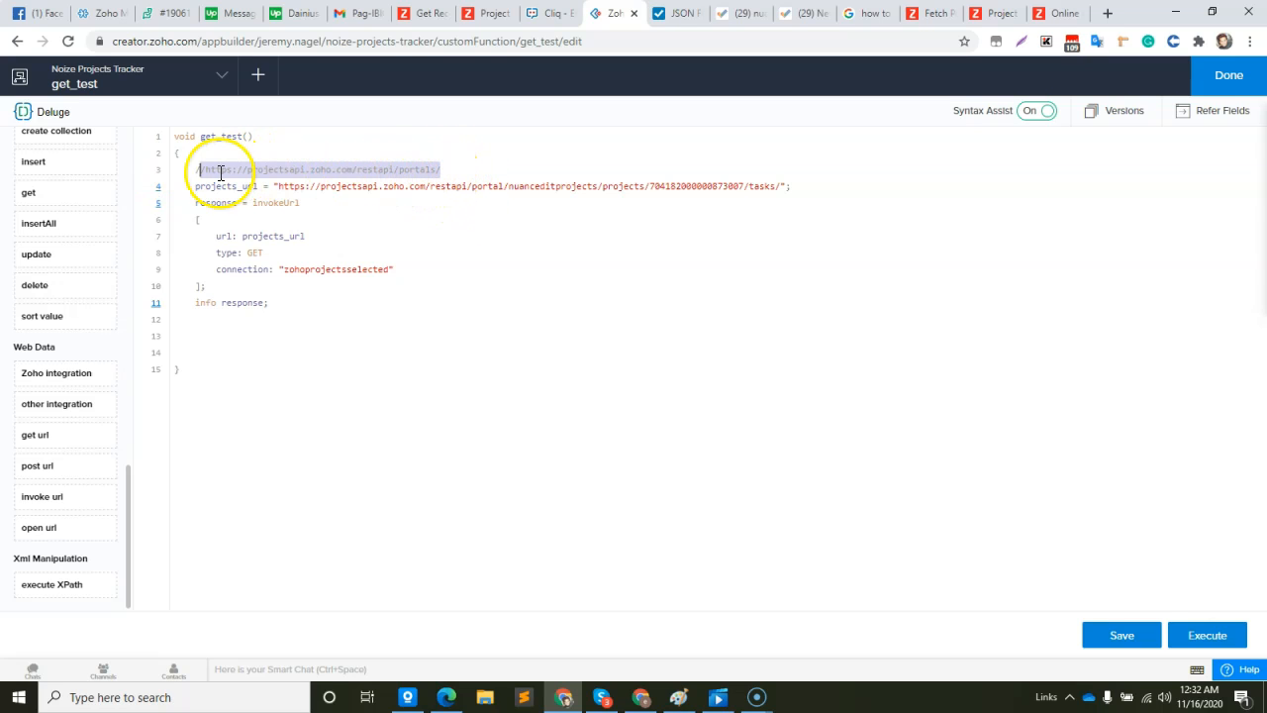
{"action": "left_click", "coordinate": [994, 12]}
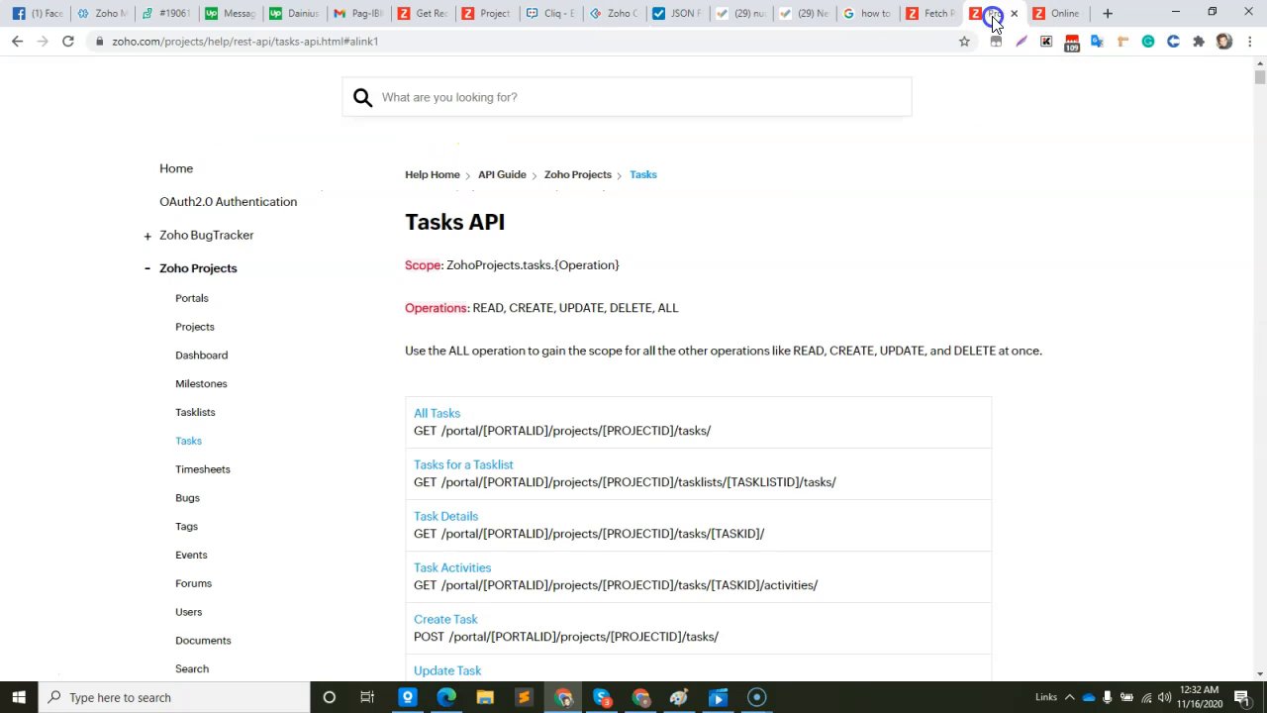
{"action": "mouse_move", "coordinate": [451, 433]}
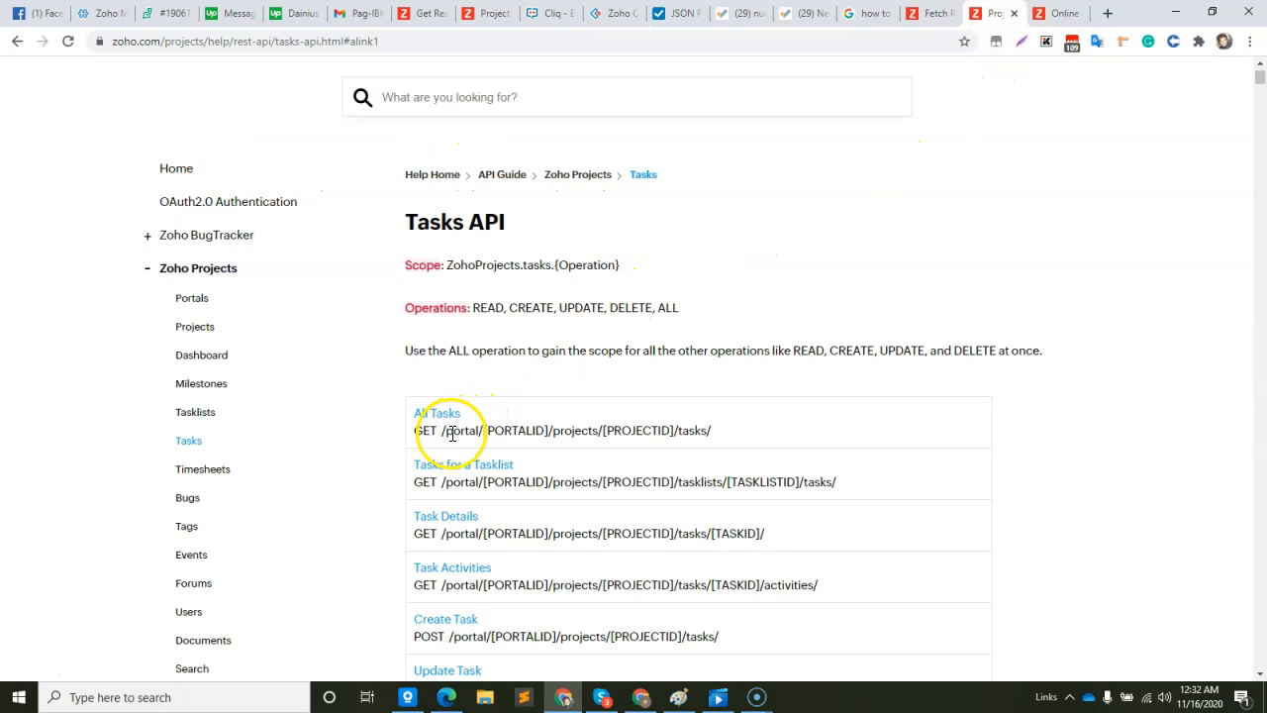
{"action": "double_click", "coordinate": [463, 429]}
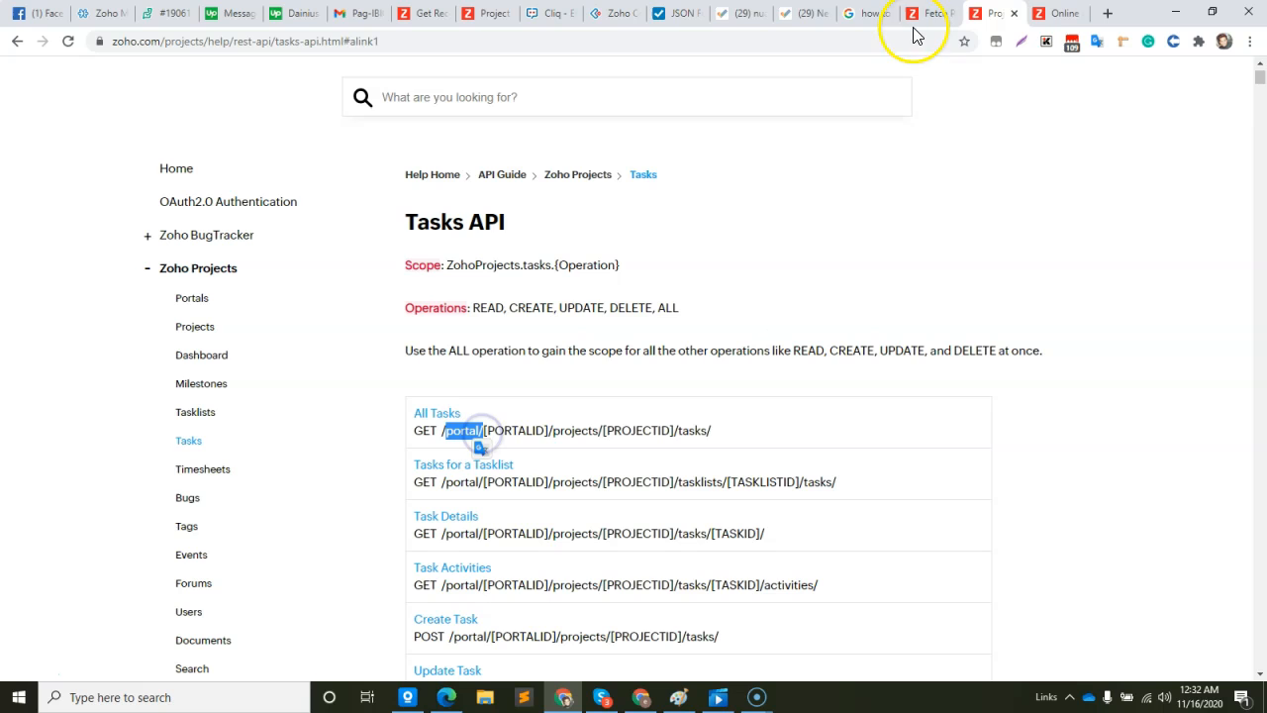
{"action": "mouse_move", "coordinate": [869, 12]}
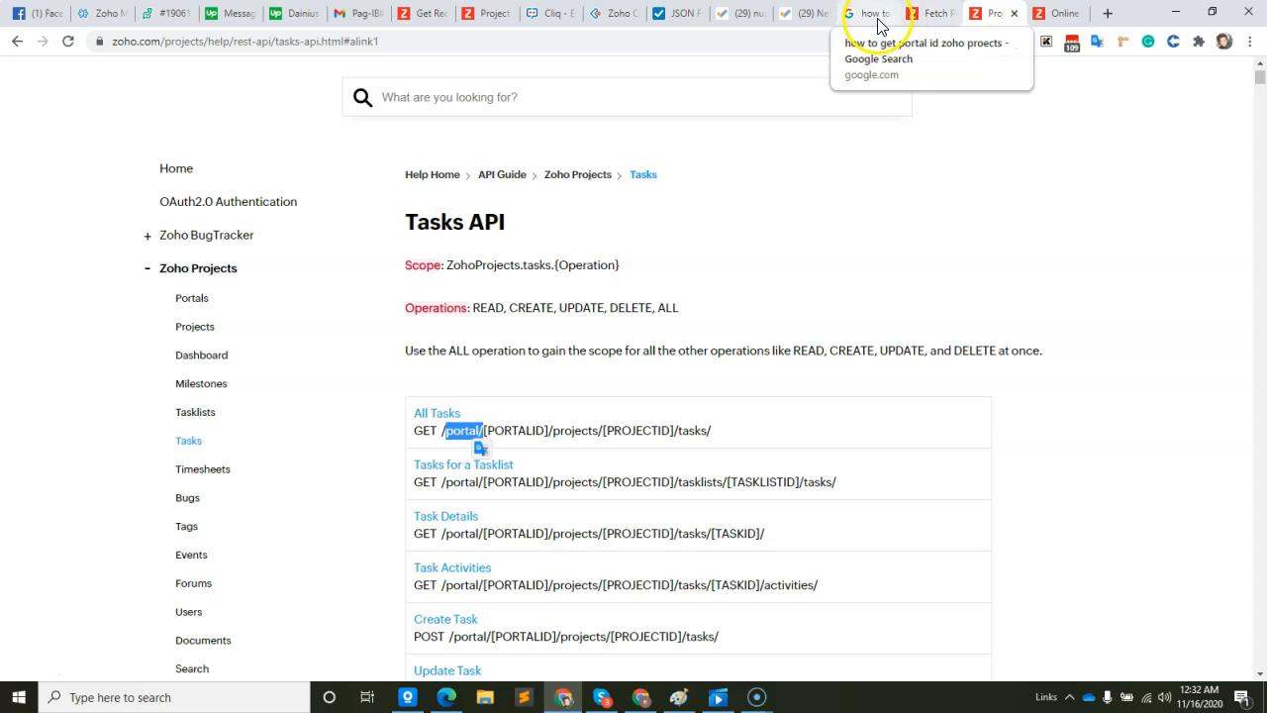
{"action": "left_click", "coordinate": [614, 12]}
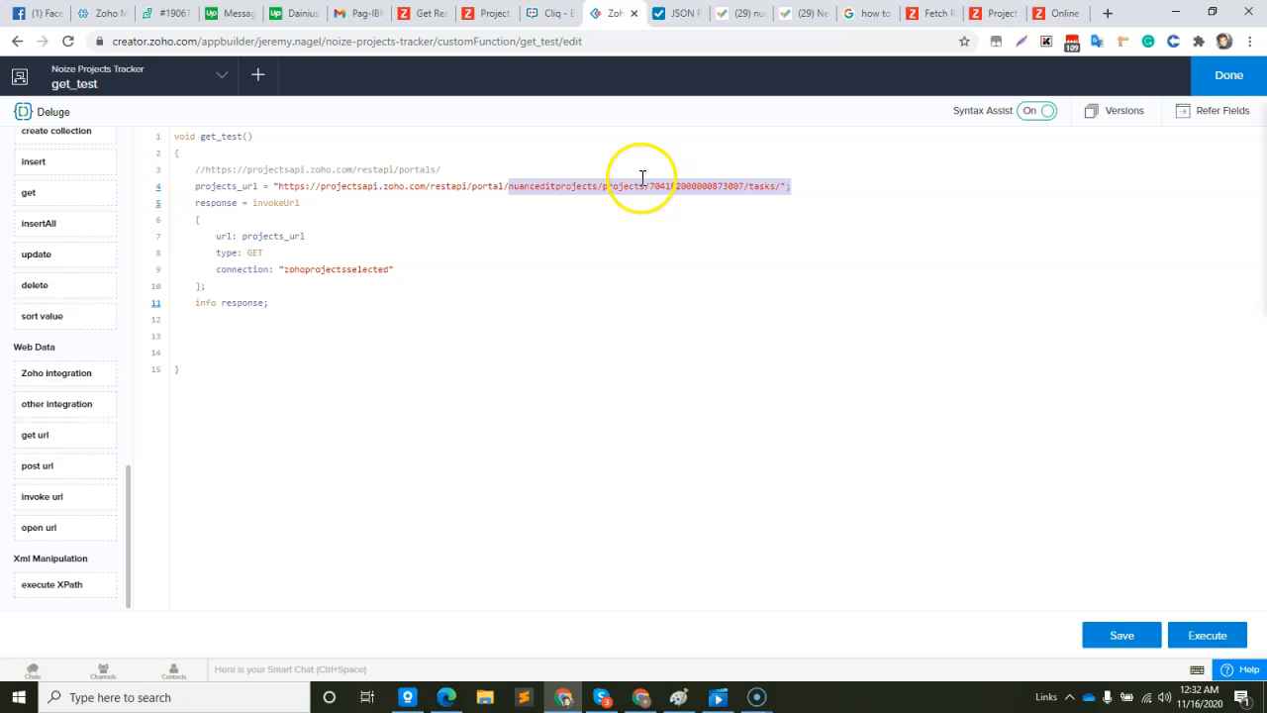
{"action": "left_click", "coordinate": [597, 188]}
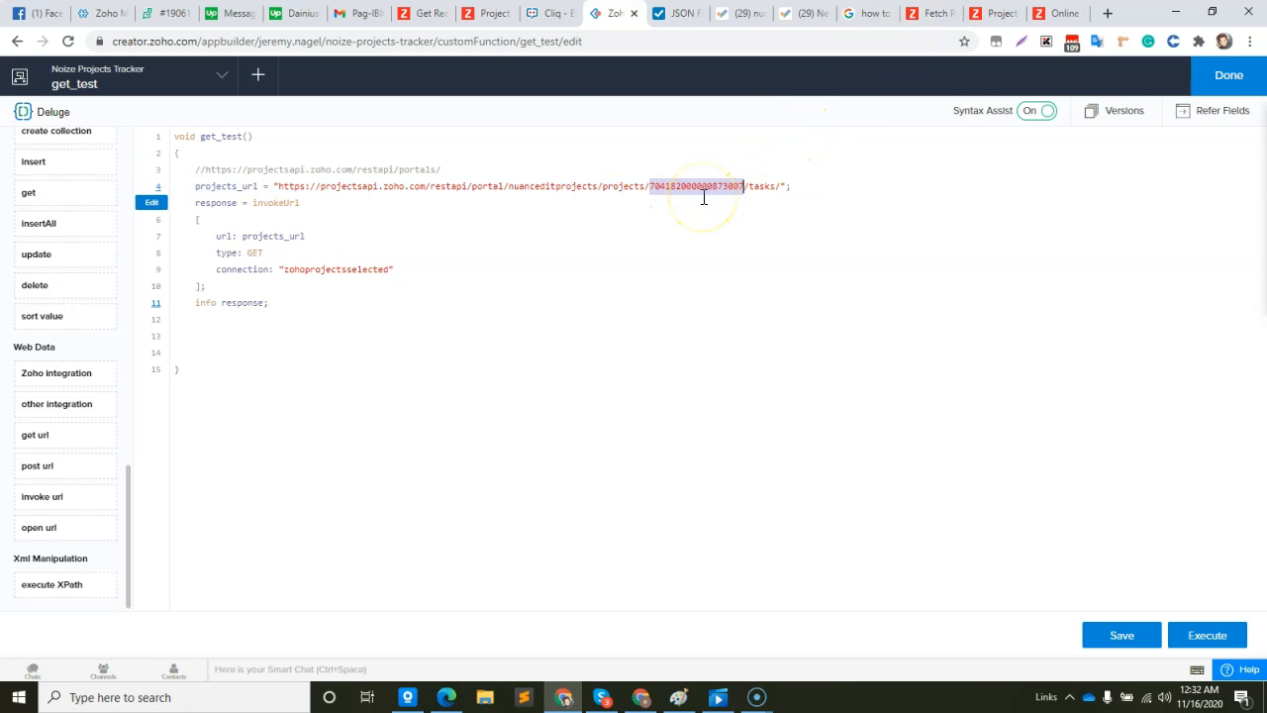
{"action": "left_click", "coordinate": [992, 12]}
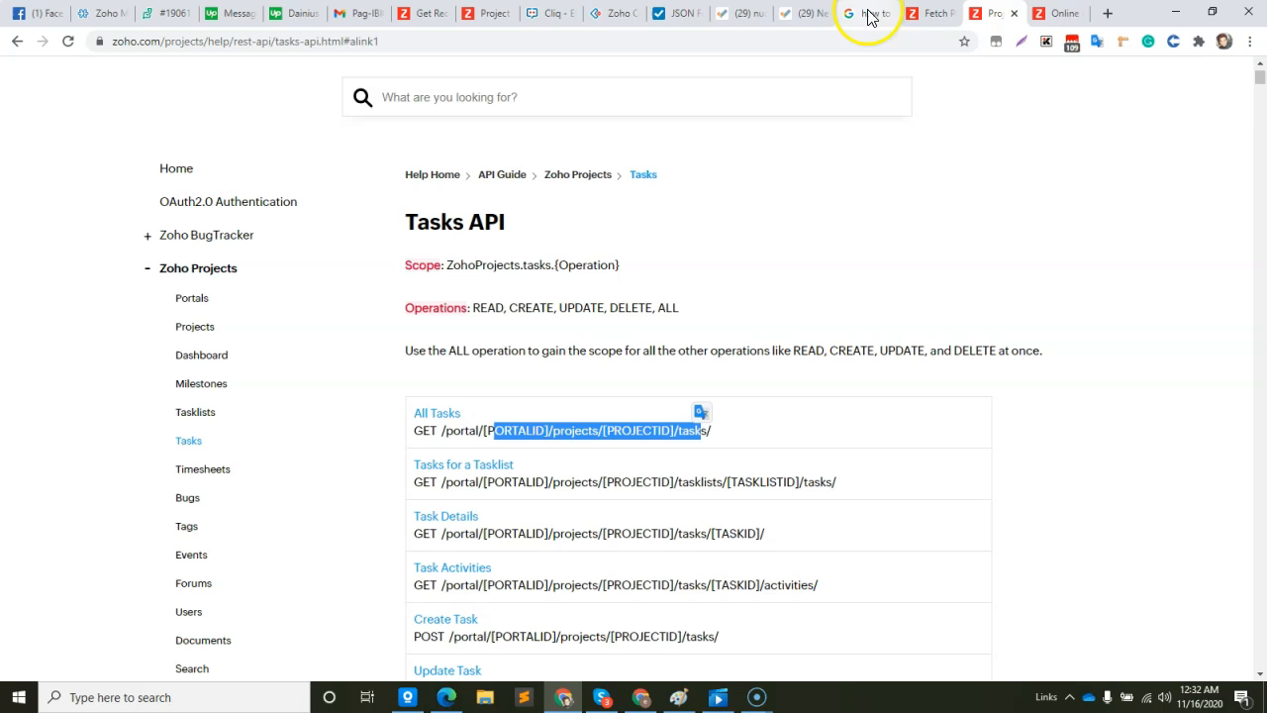
{"action": "left_click", "coordinate": [614, 12]}
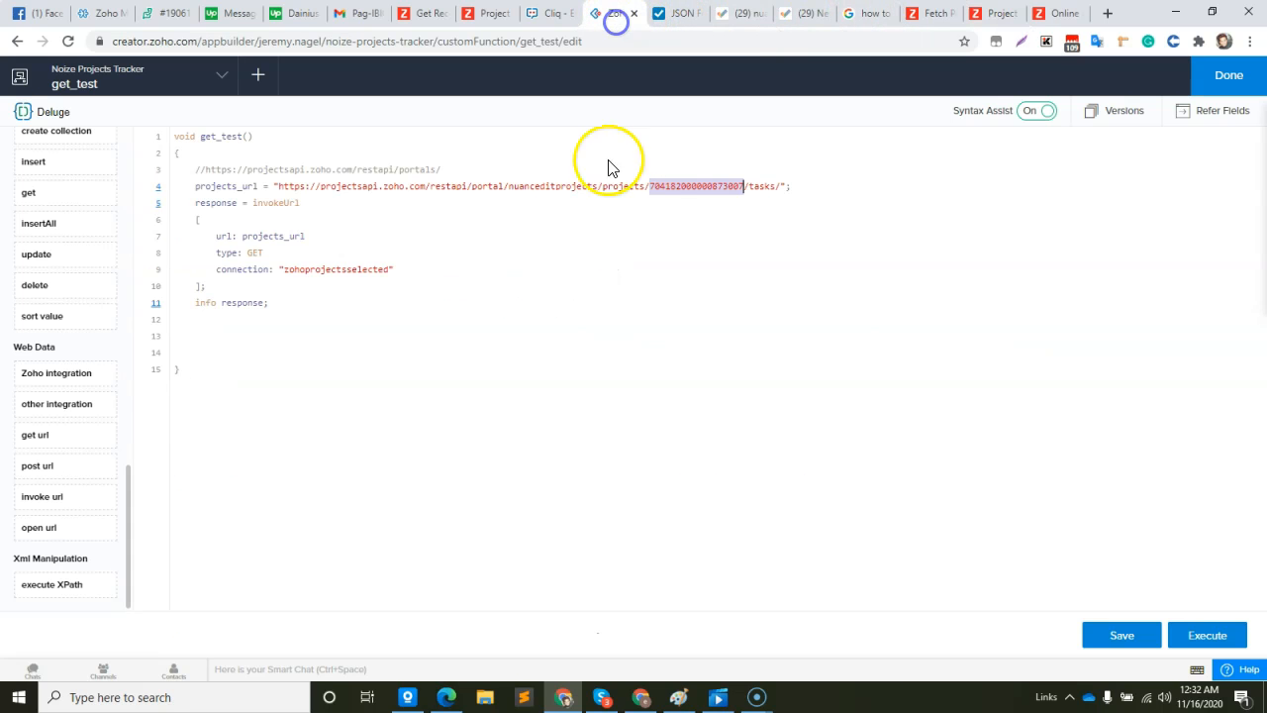
Save get_test and execute it, confirming the log shows the tasks response.
{"action": "left_click", "coordinate": [1120, 633]}
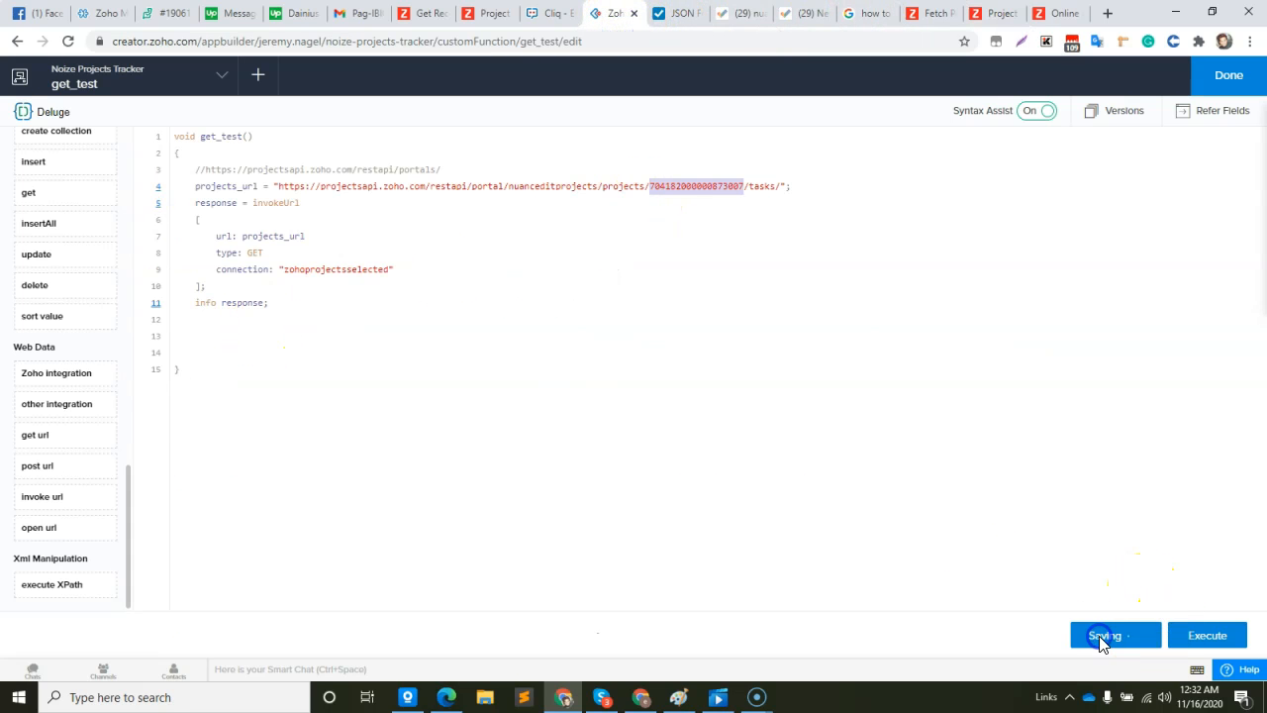
{"action": "left_click", "coordinate": [1207, 633]}
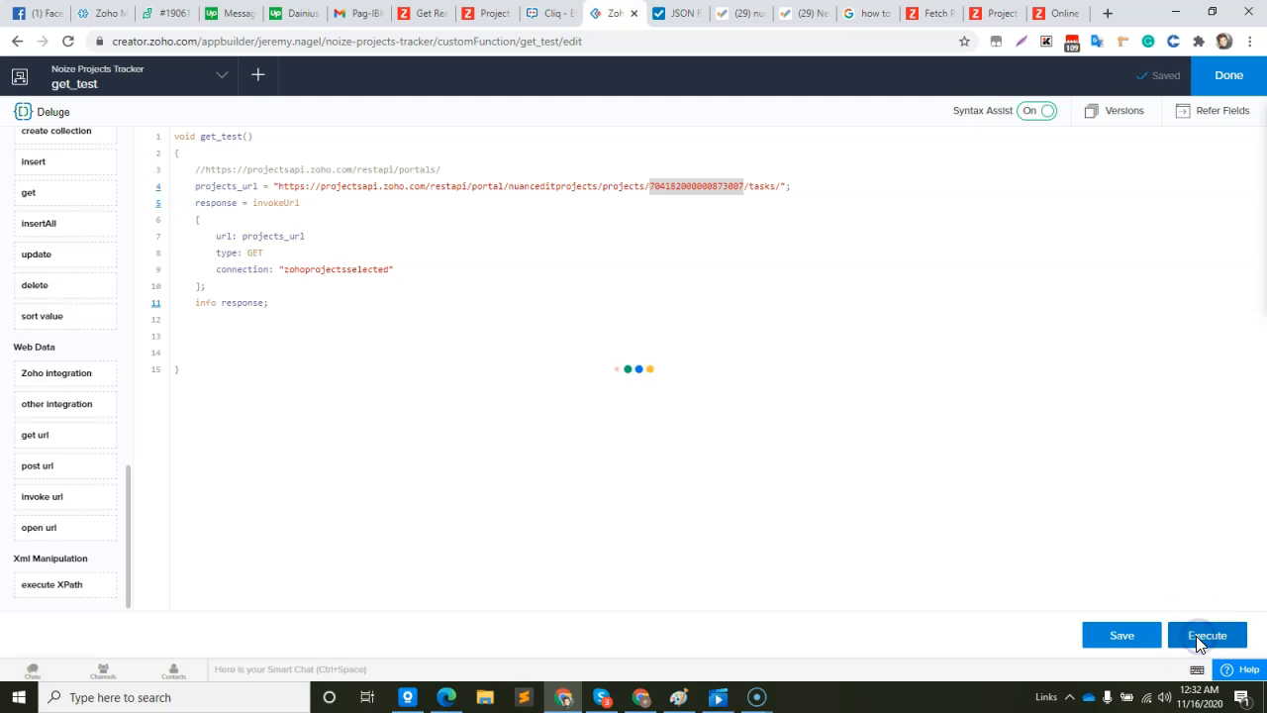
{"action": "left_click", "coordinate": [1207, 633]}
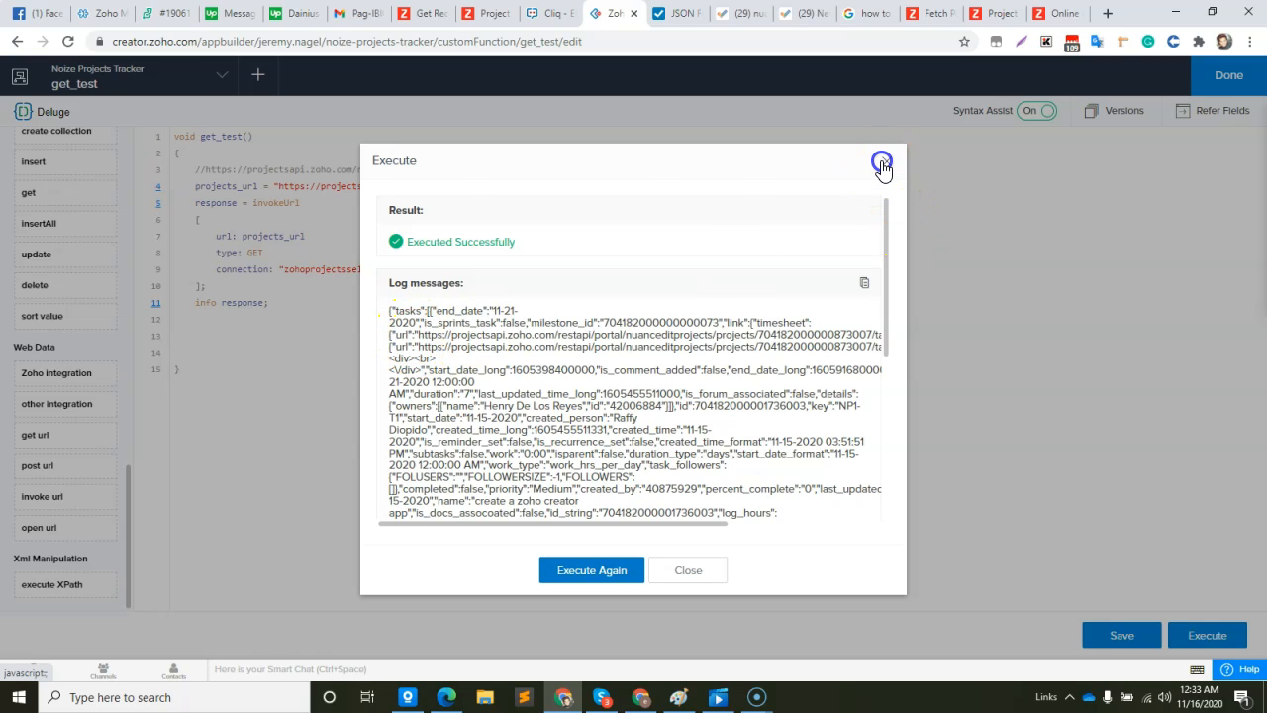
{"action": "left_click", "coordinate": [880, 162]}
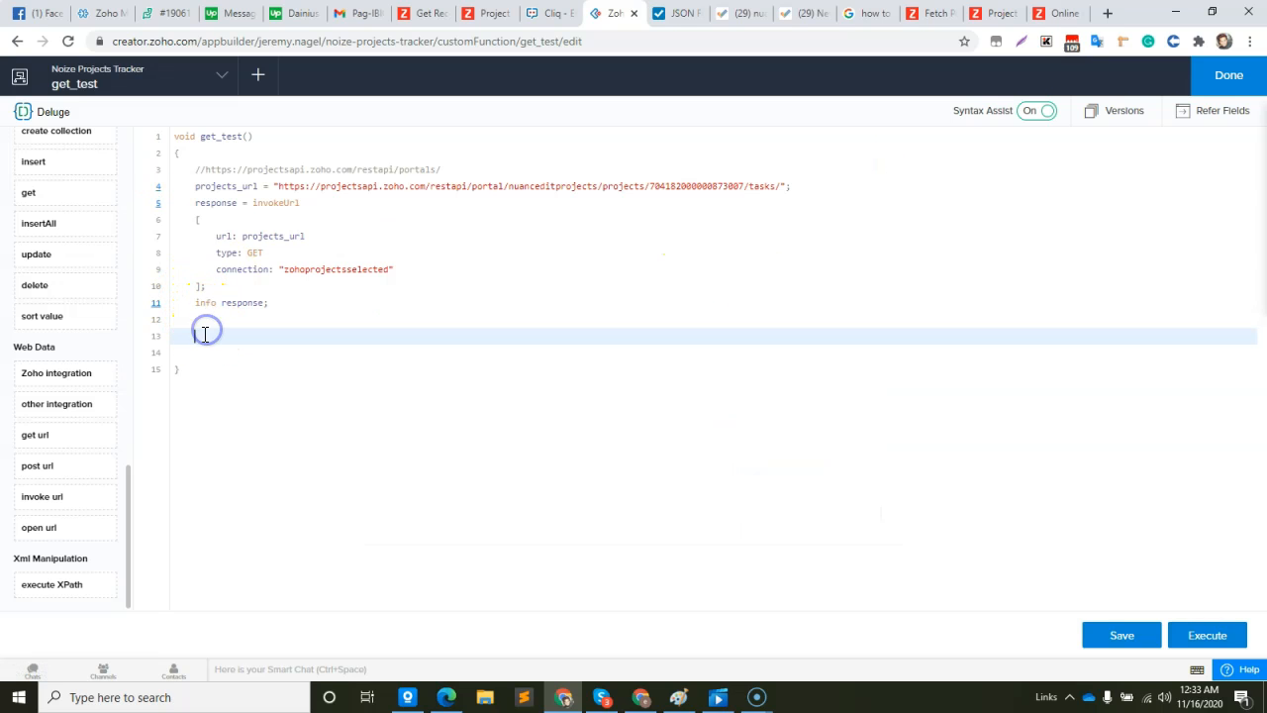
Uncomment the for-each loop over response.get("tasks") and run it, checking the tasks key in the log.
{"action": "type", "text": "// for each task in response.get(\"tasks\")"}
{"action": "type", "text": "info task.get(\"id\");"}
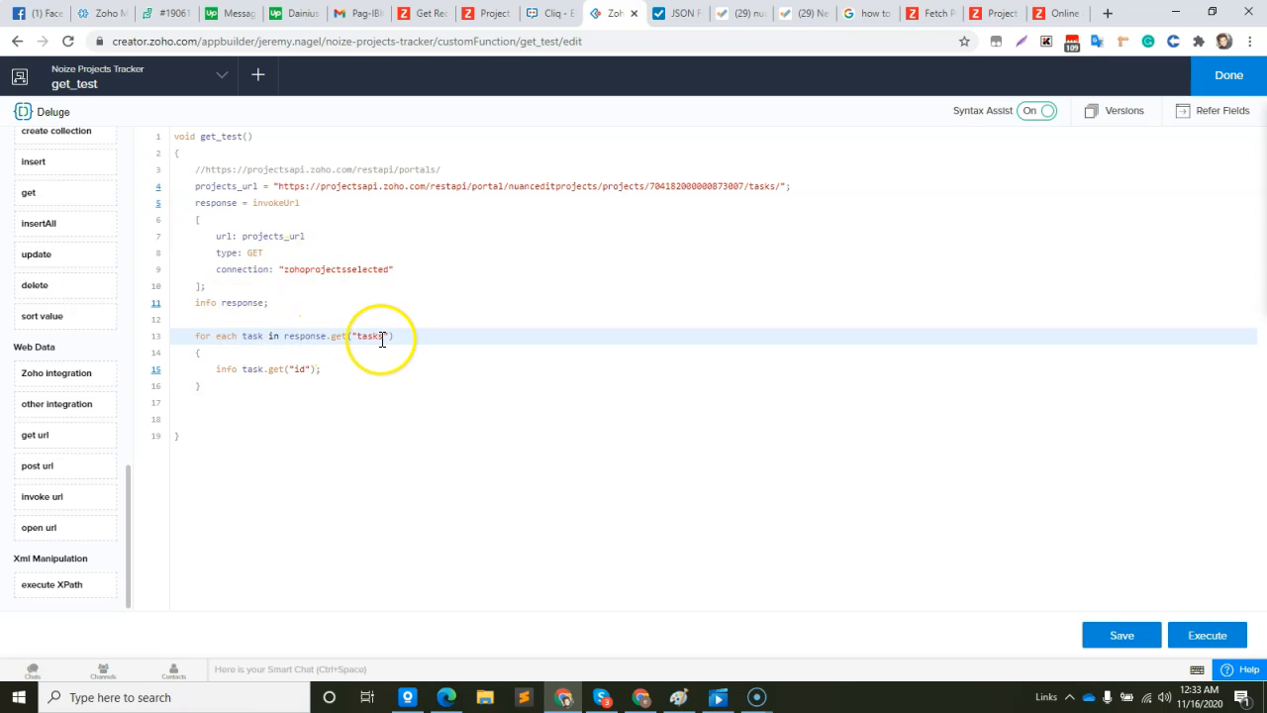
{"action": "mouse_move", "coordinate": [321, 333]}
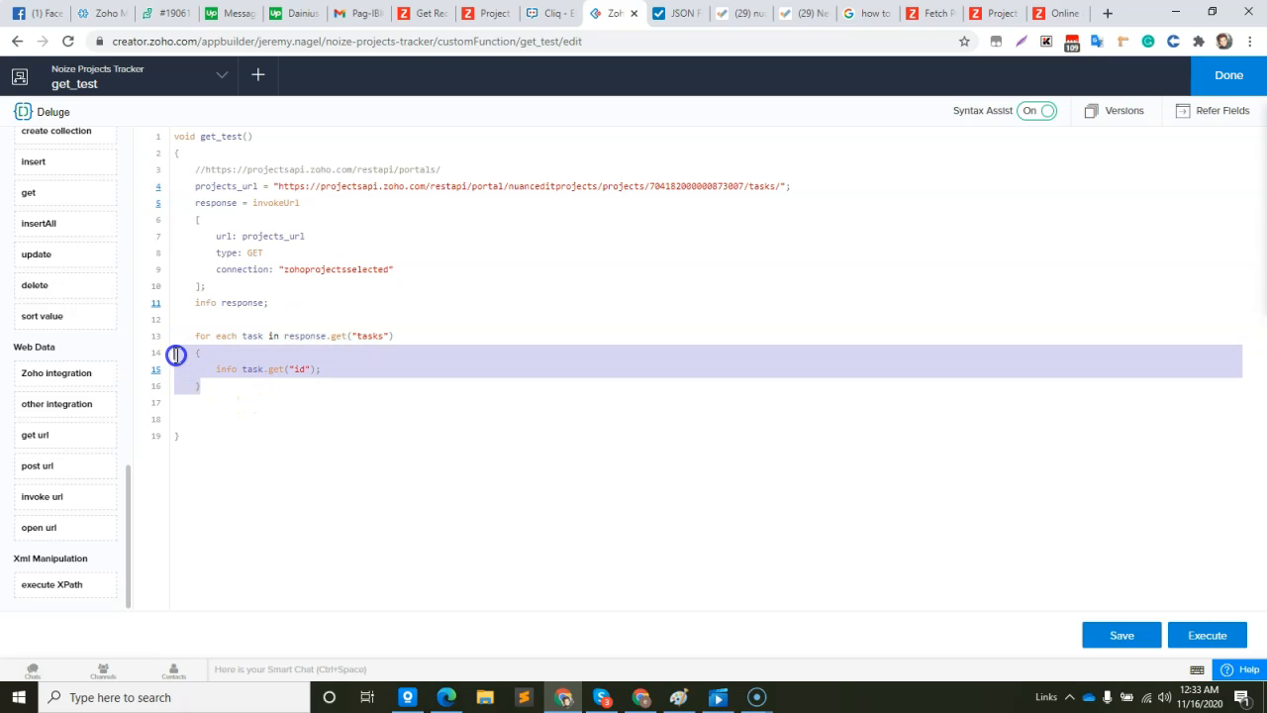
{"action": "key", "text": "ctrl+/"}
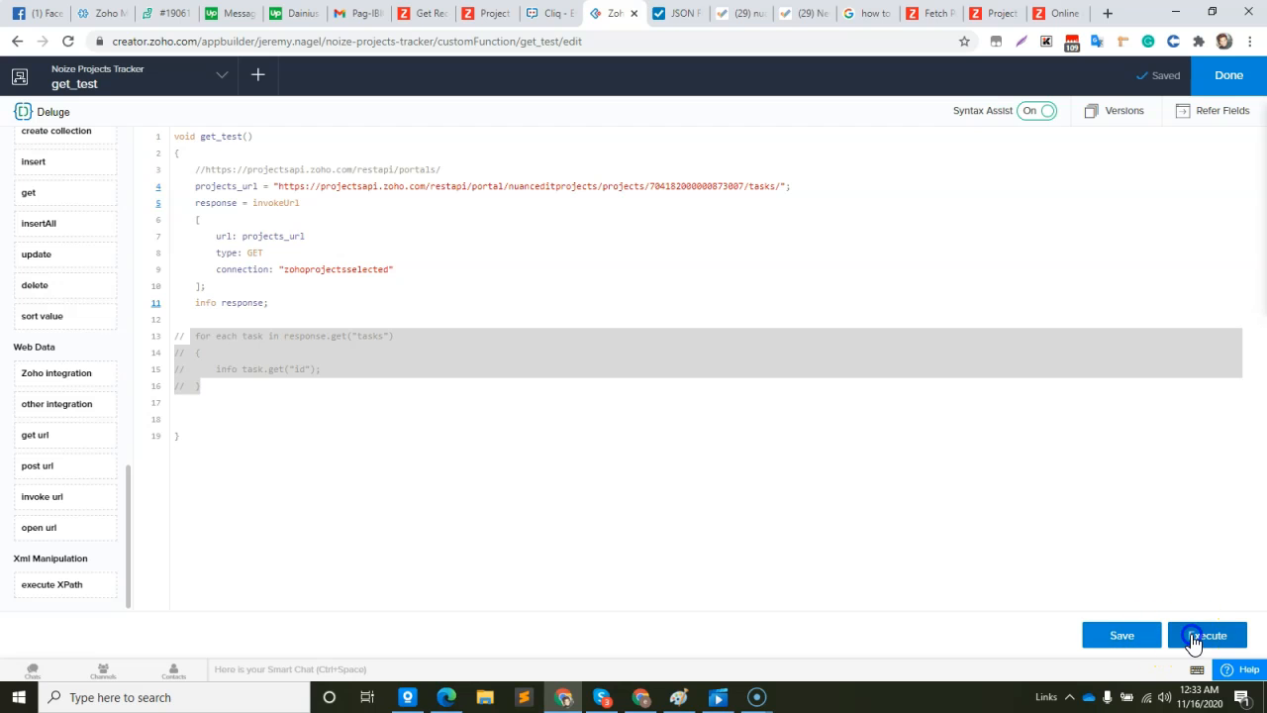
{"action": "left_click", "coordinate": [1208, 633]}
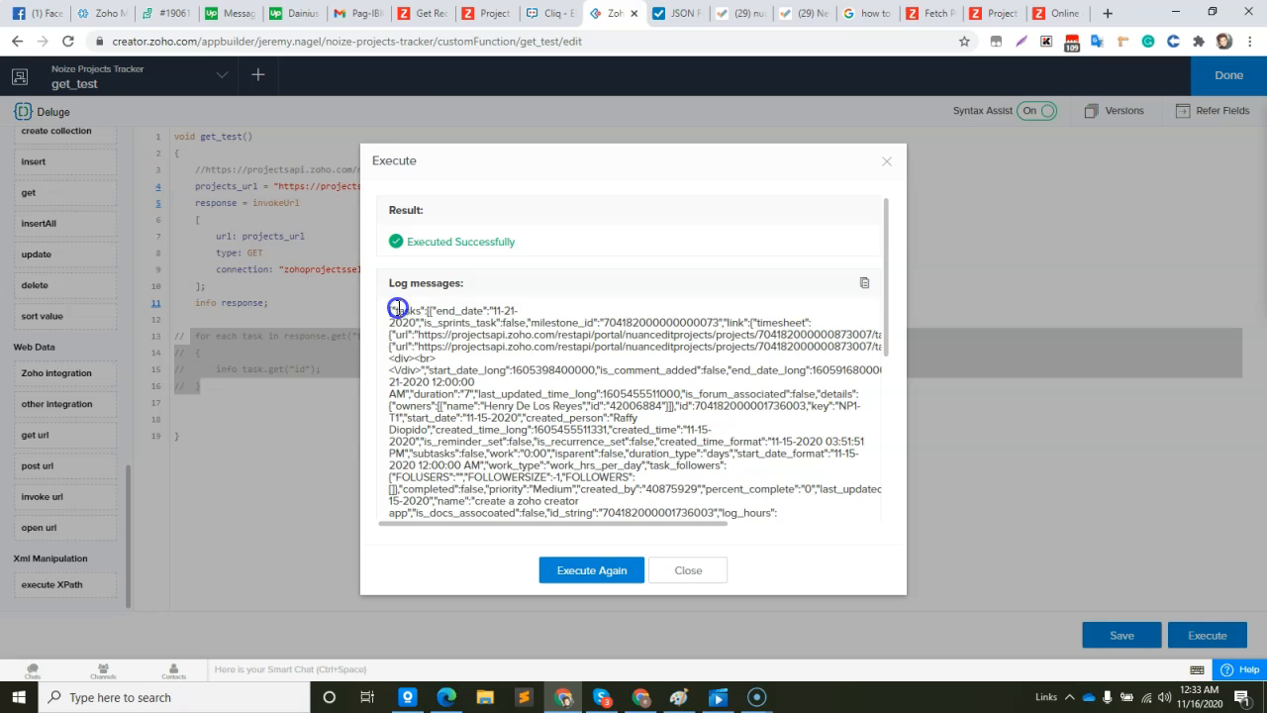
{"action": "double_click", "coordinate": [406, 309]}
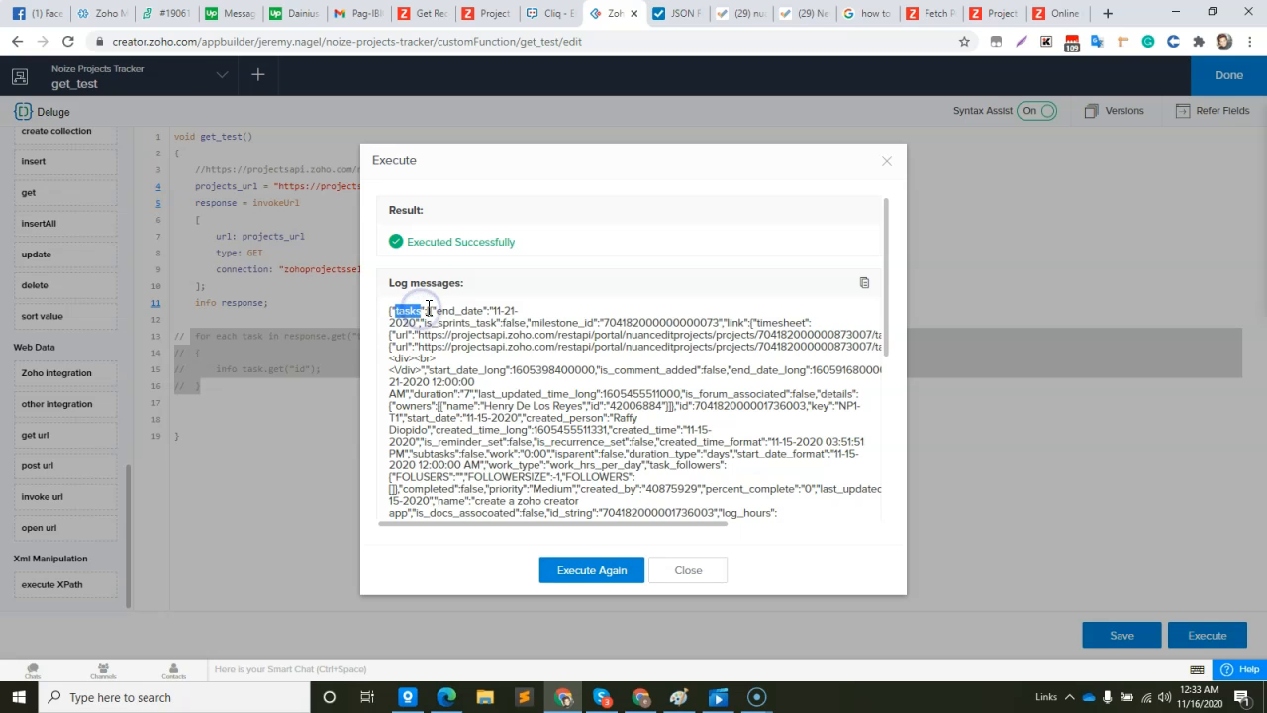
{"action": "mouse_move", "coordinate": [708, 582]}
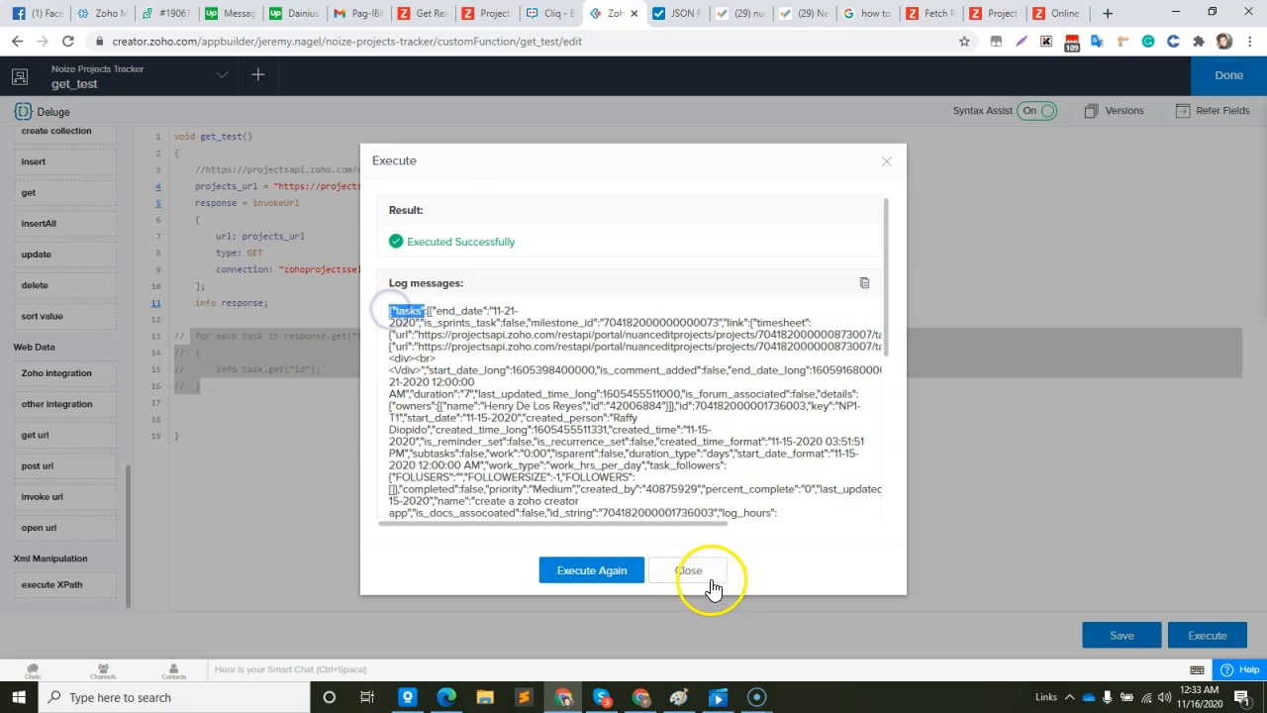
{"action": "left_click", "coordinate": [689, 570]}
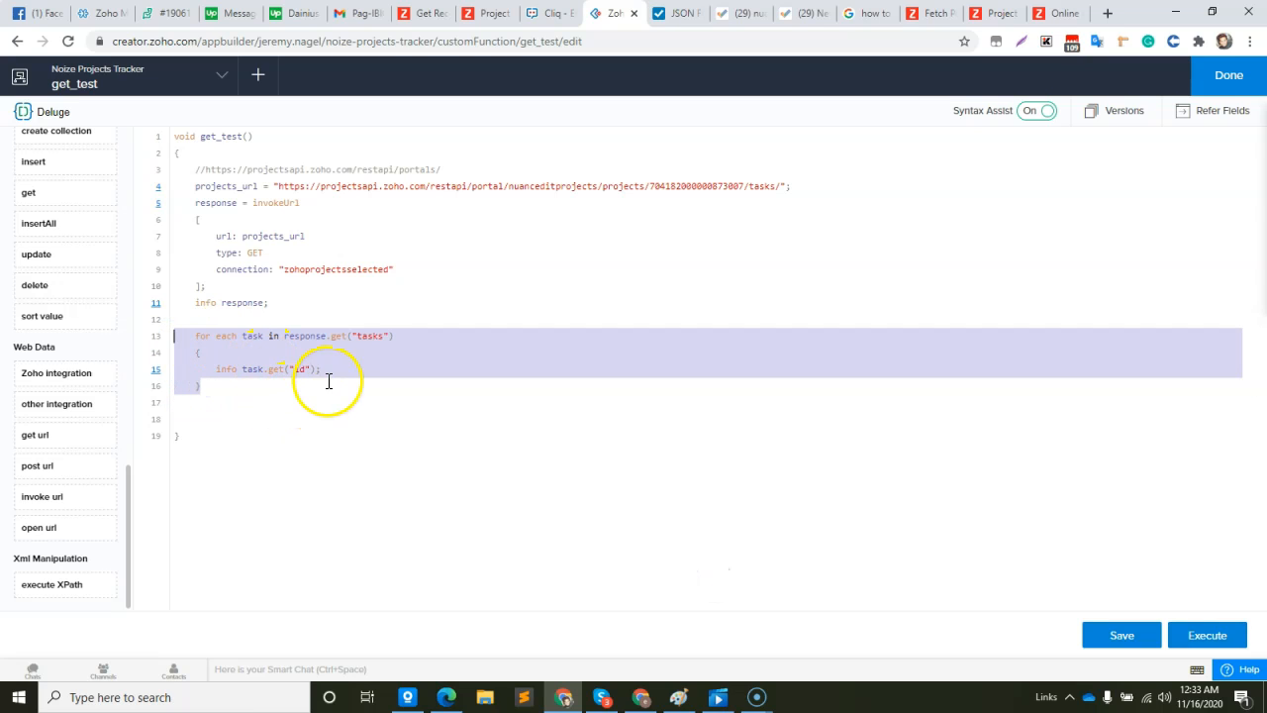
Change the logging line to info task; so each whole task is logged.
{"action": "left_click", "coordinate": [326, 368]}
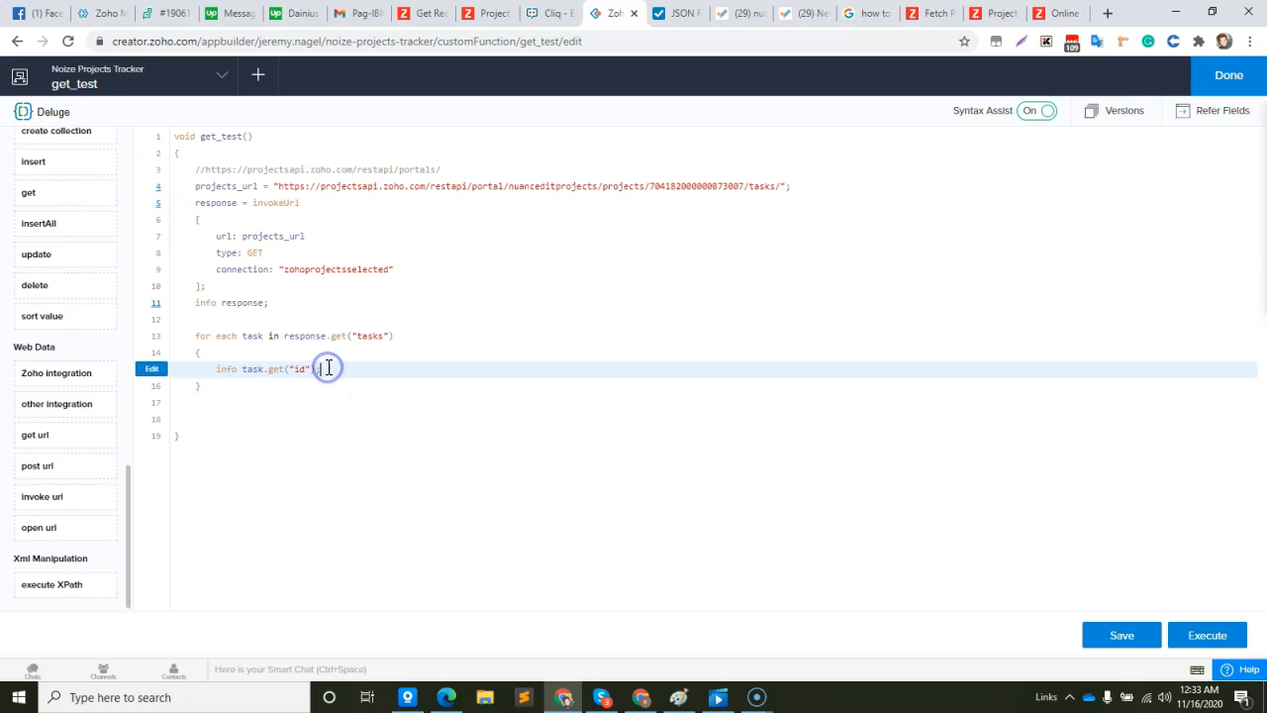
{"action": "key", "text": "backspace"}
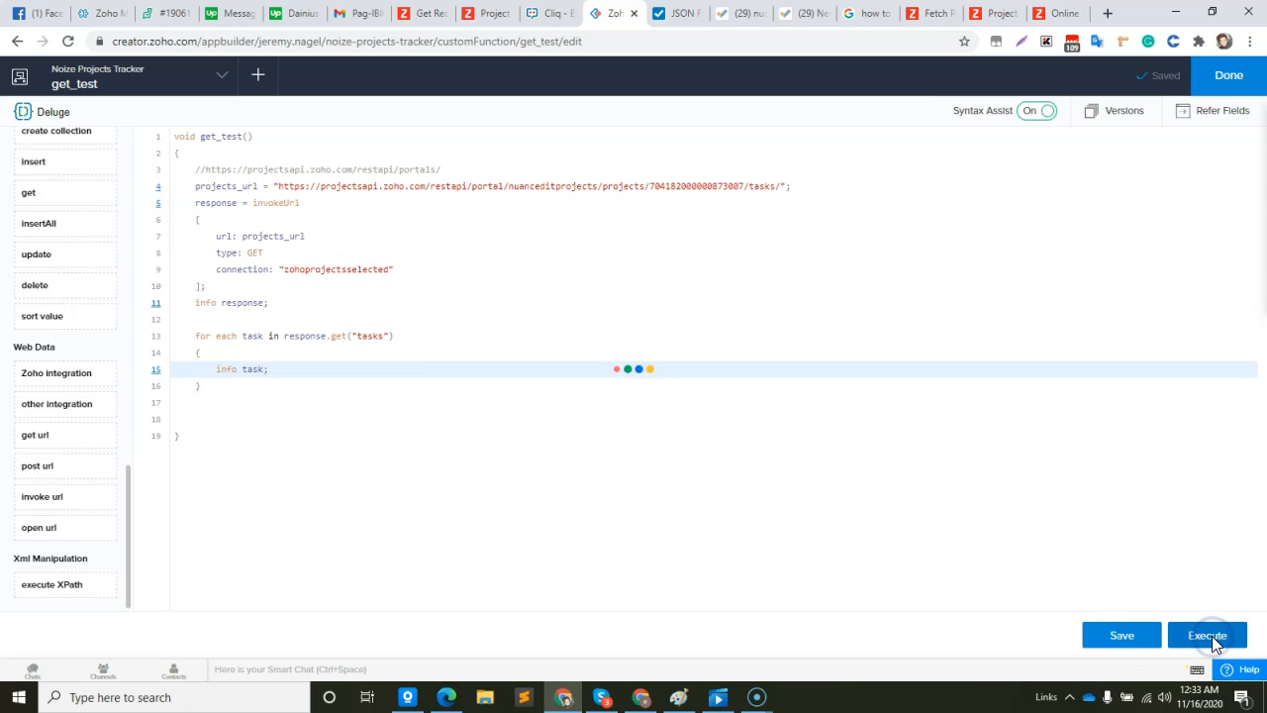
Run get_test without the info response; line and review each logged task in the results.
{"action": "left_click", "coordinate": [1208, 634]}
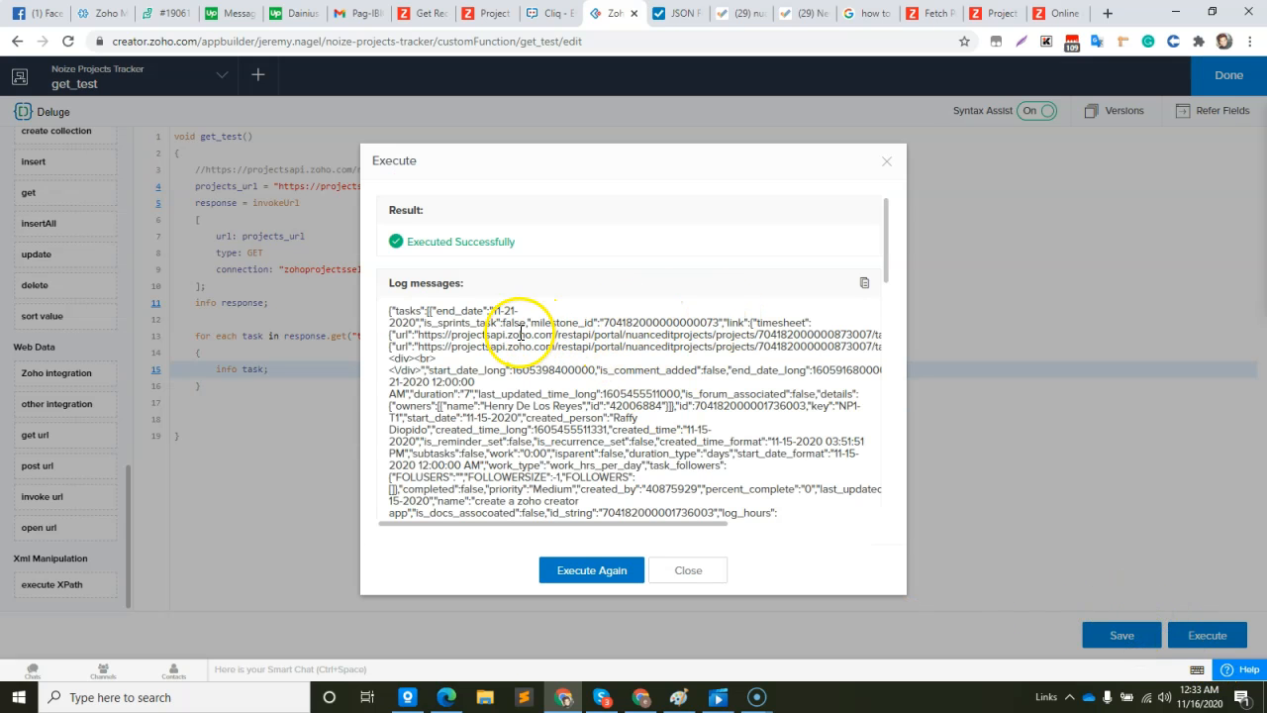
{"action": "mouse_move", "coordinate": [669, 320]}
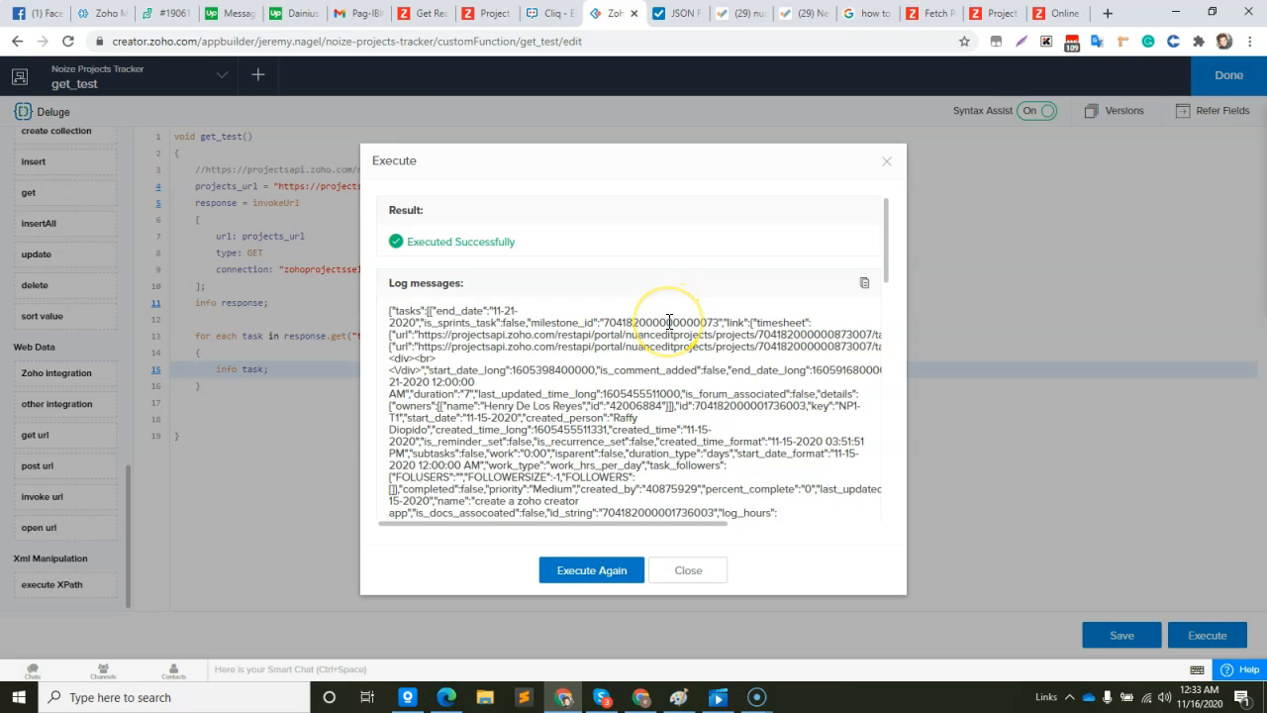
{"action": "left_click", "coordinate": [689, 570]}
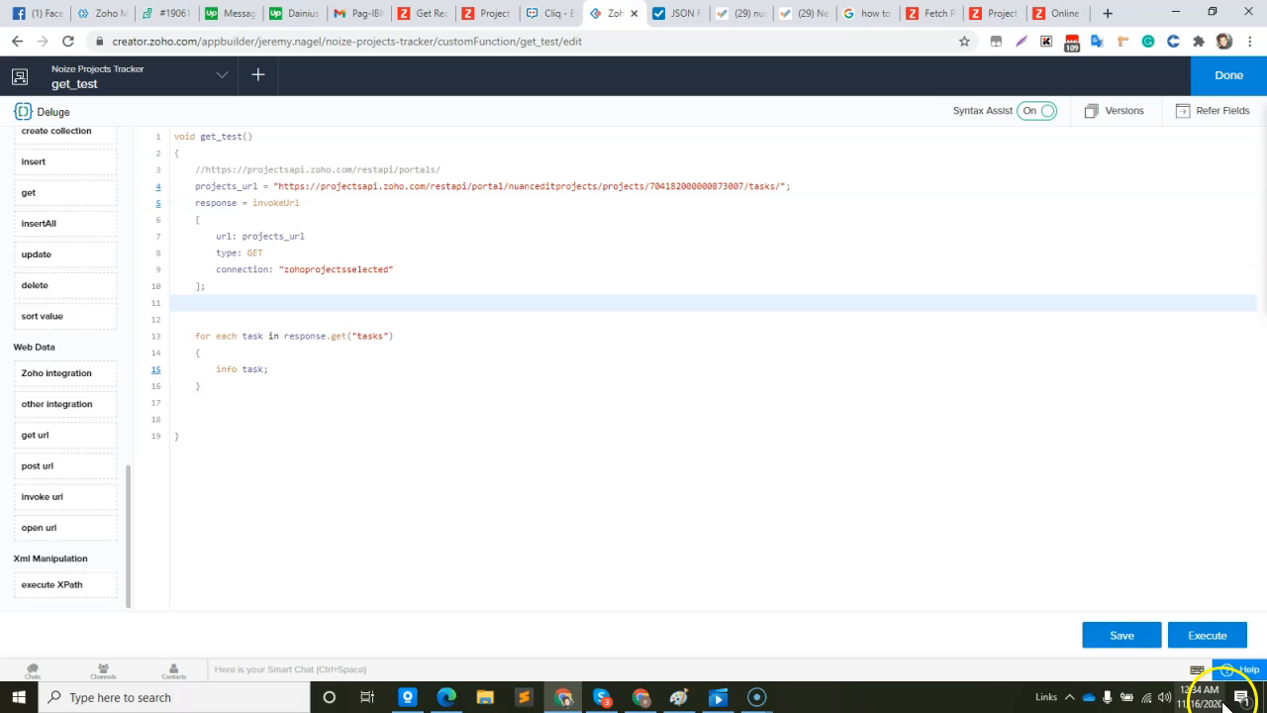
{"action": "left_click", "coordinate": [1120, 633]}
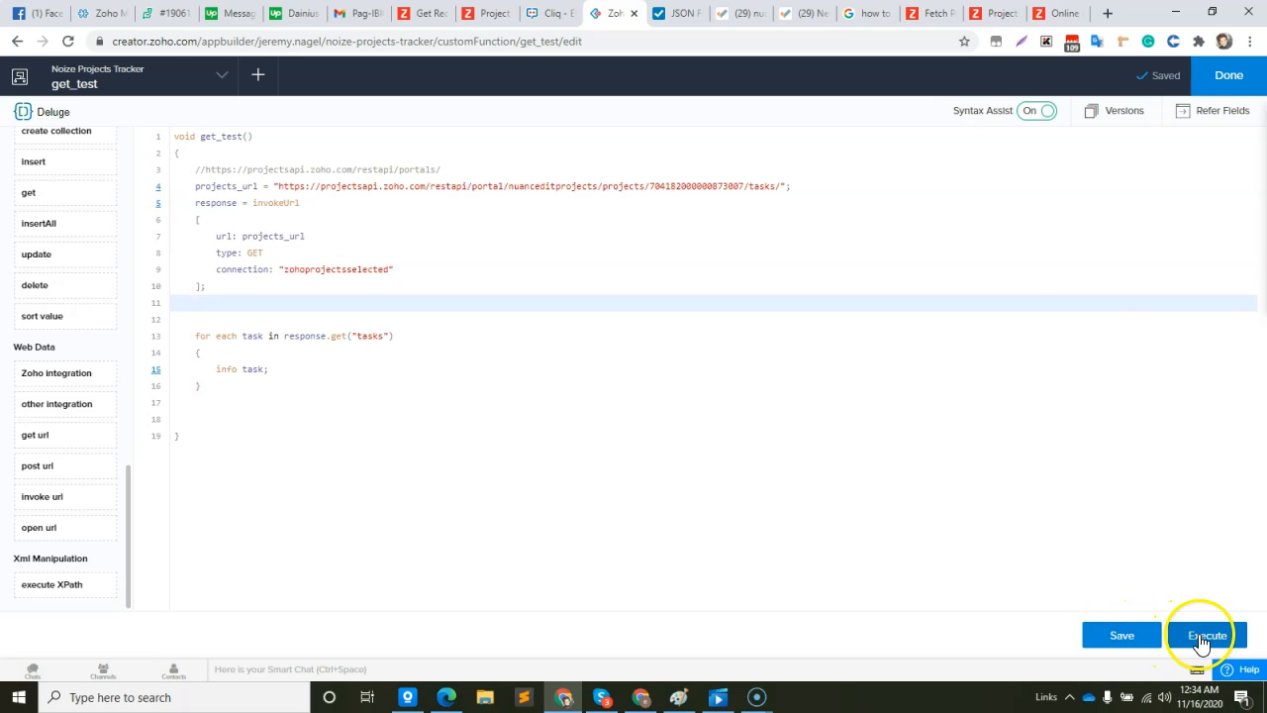
{"action": "left_click", "coordinate": [1208, 634]}
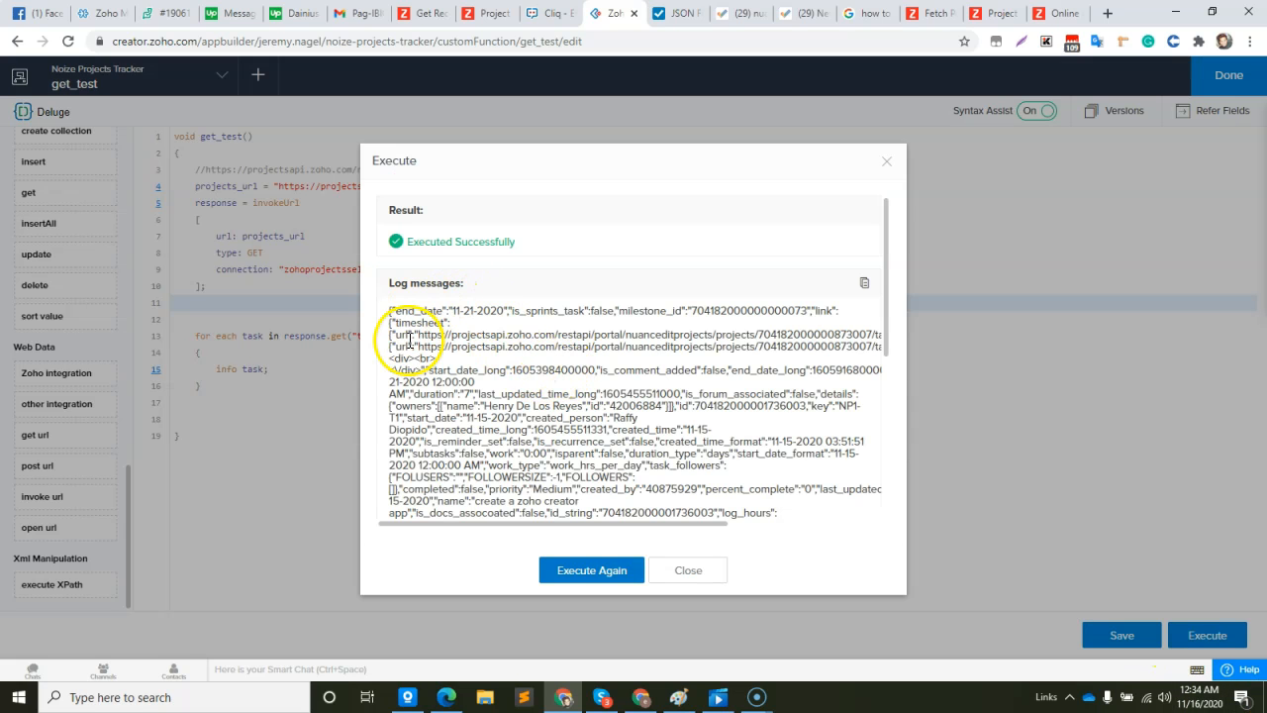
{"action": "scroll", "scroll_direction": "down", "scroll_amount": 3}
{"action": "type", "text": "owners"}
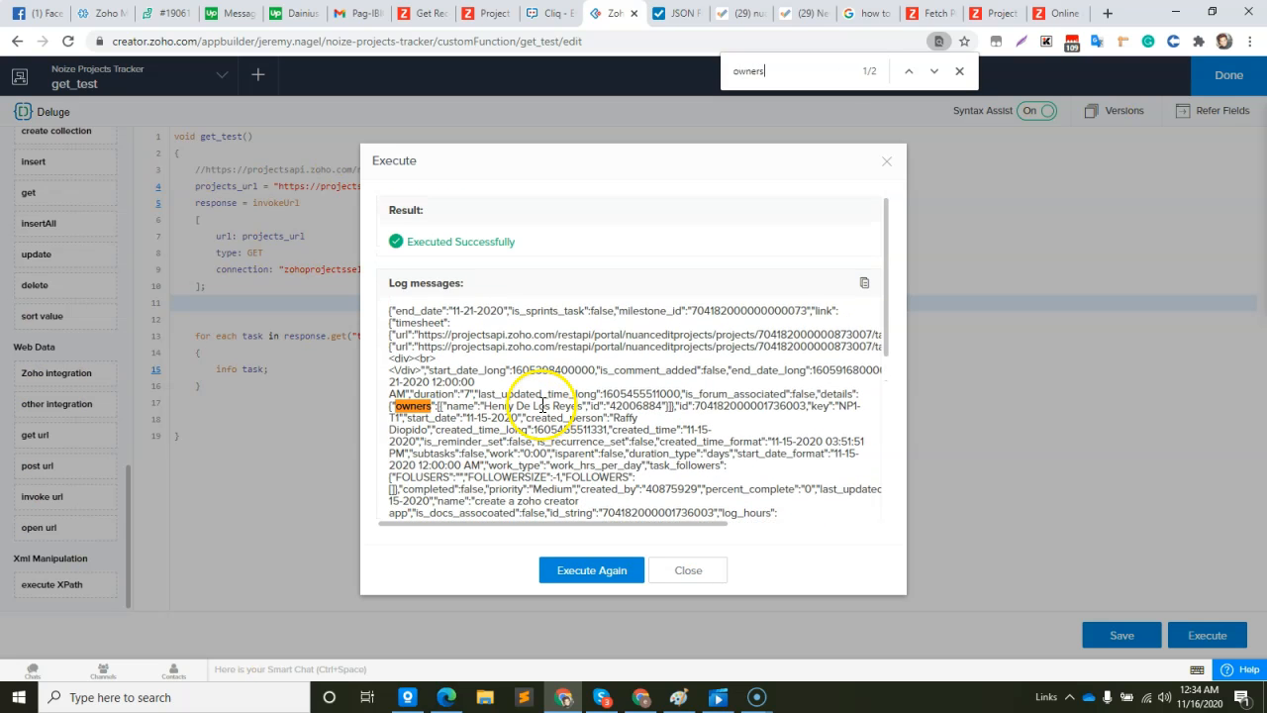
{"action": "scroll", "scroll_direction": "down", "scroll_amount": 3}
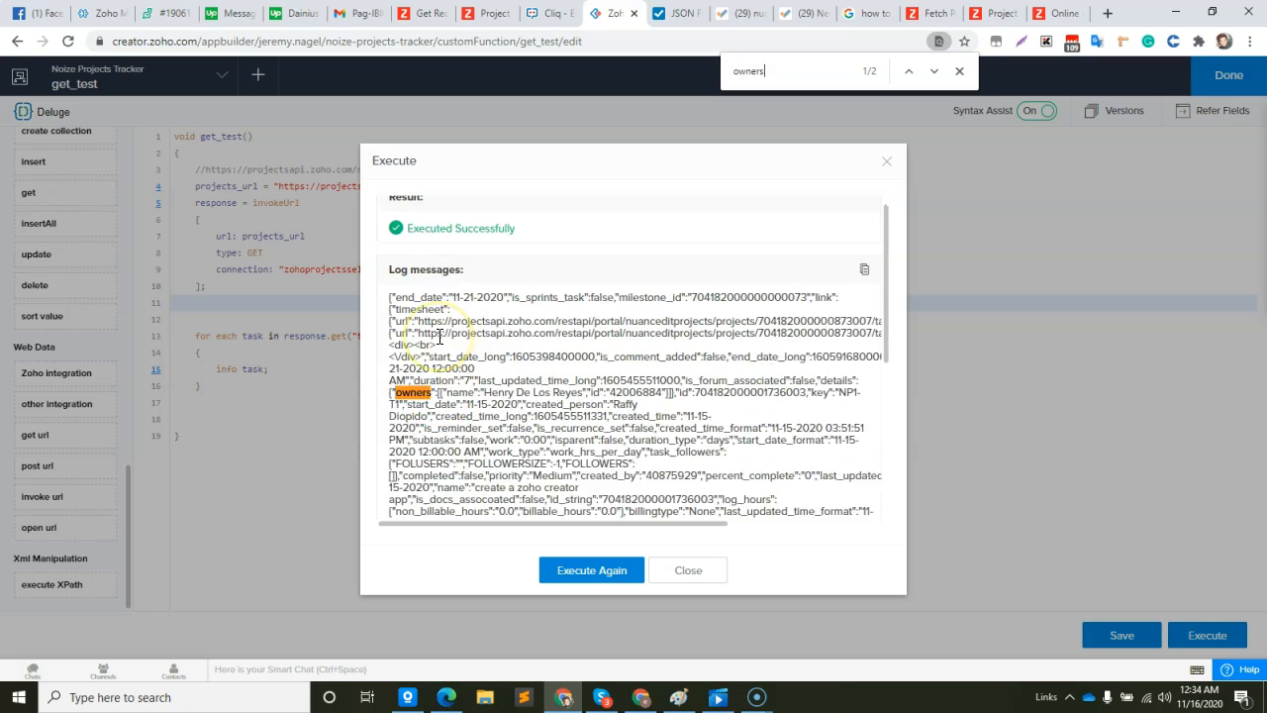
{"action": "left_click", "coordinate": [686, 570]}
{"action": "type", "text": ".get("}
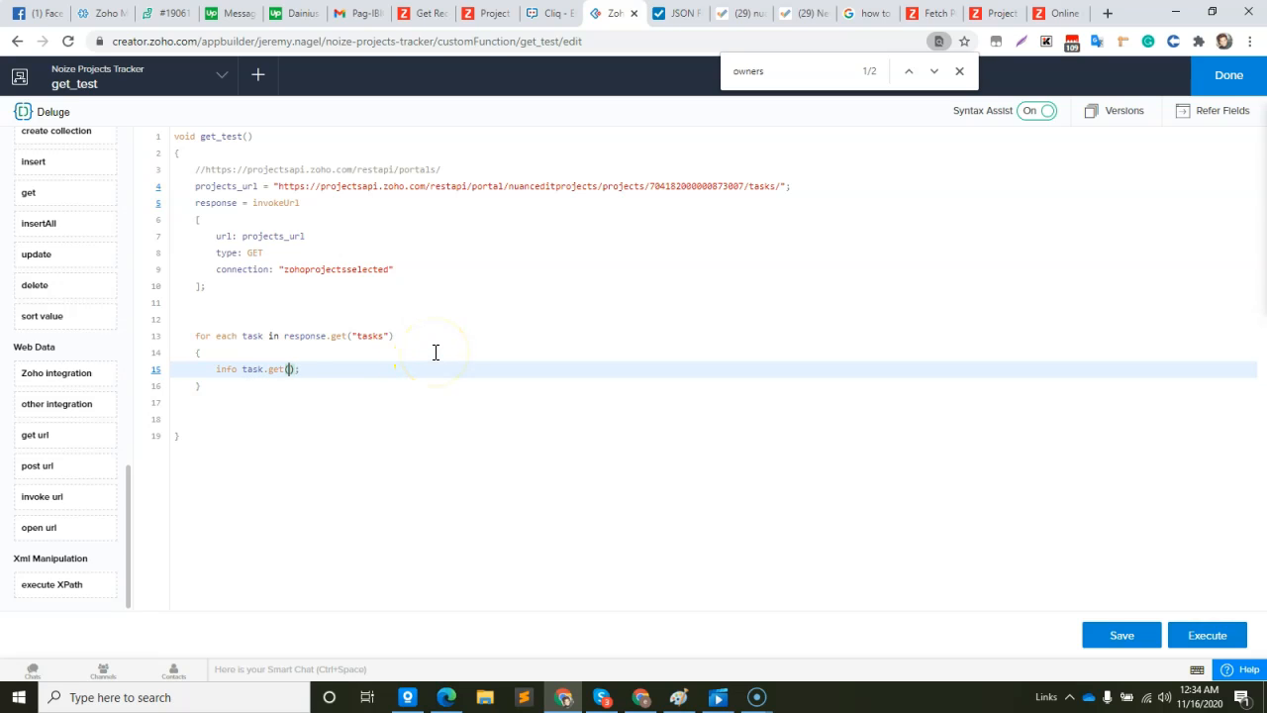
Log info task.get("id"), save, and run so the two task IDs are listed.
{"action": "type", "text": "\"id\""}
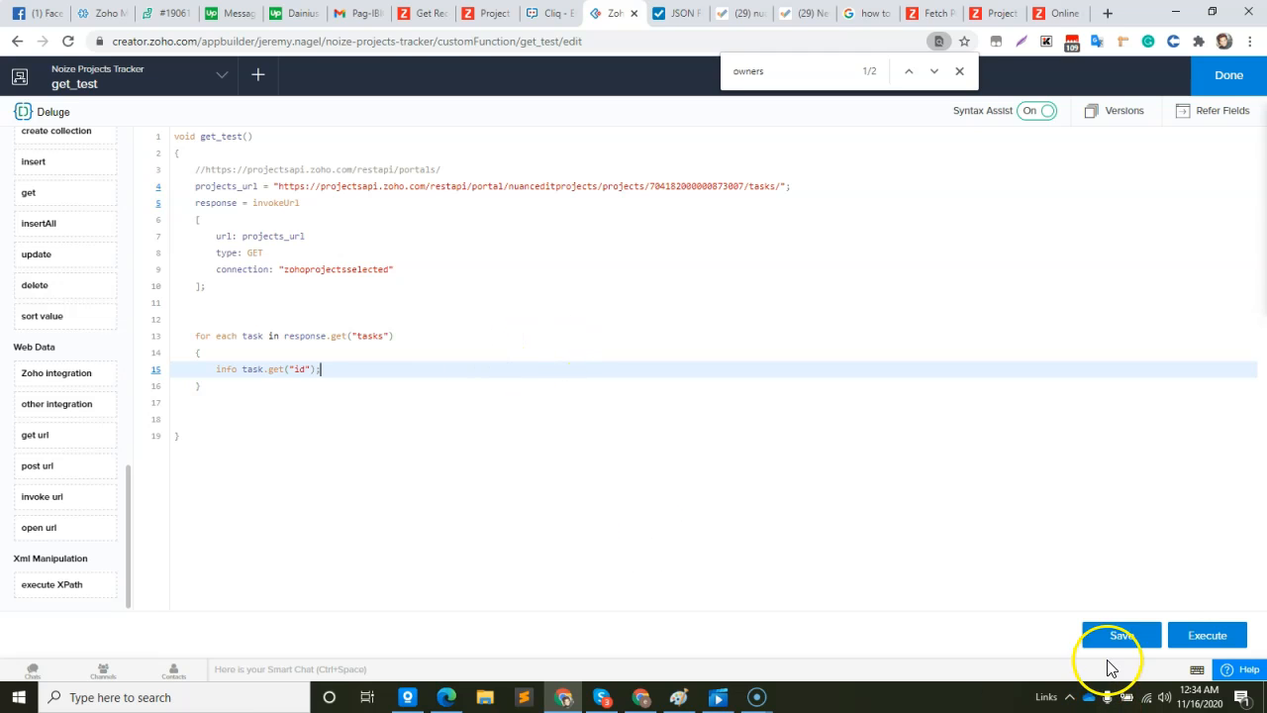
{"action": "left_click", "coordinate": [1120, 633]}
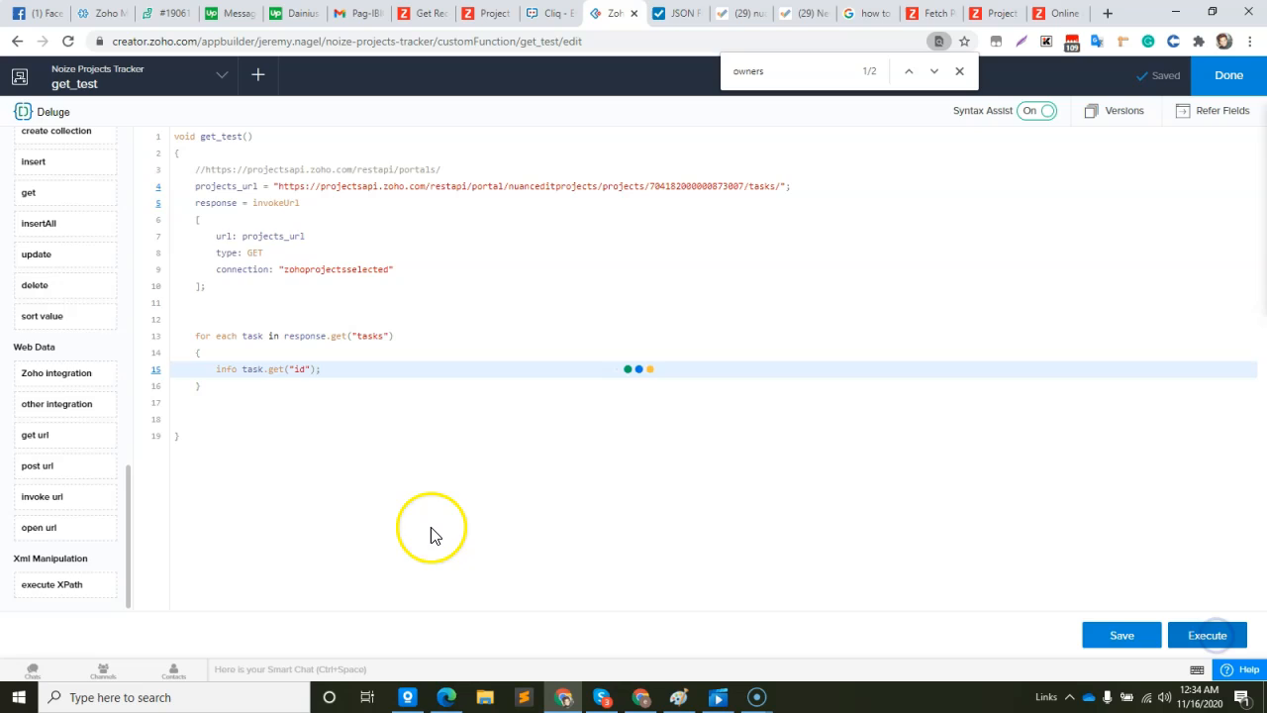
{"action": "left_click", "coordinate": [1208, 633]}
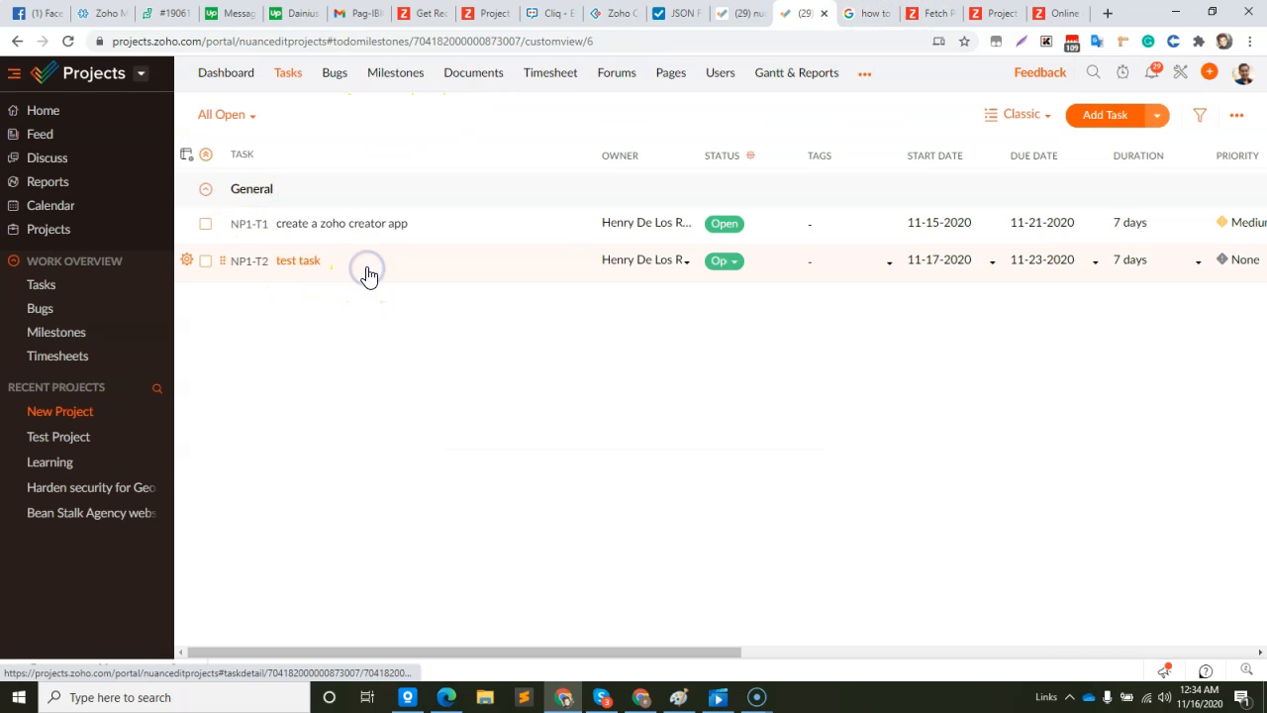
Verify the logged IDs against the test task's ID in the Zoho Projects task page URL.
{"action": "left_click", "coordinate": [297, 260]}
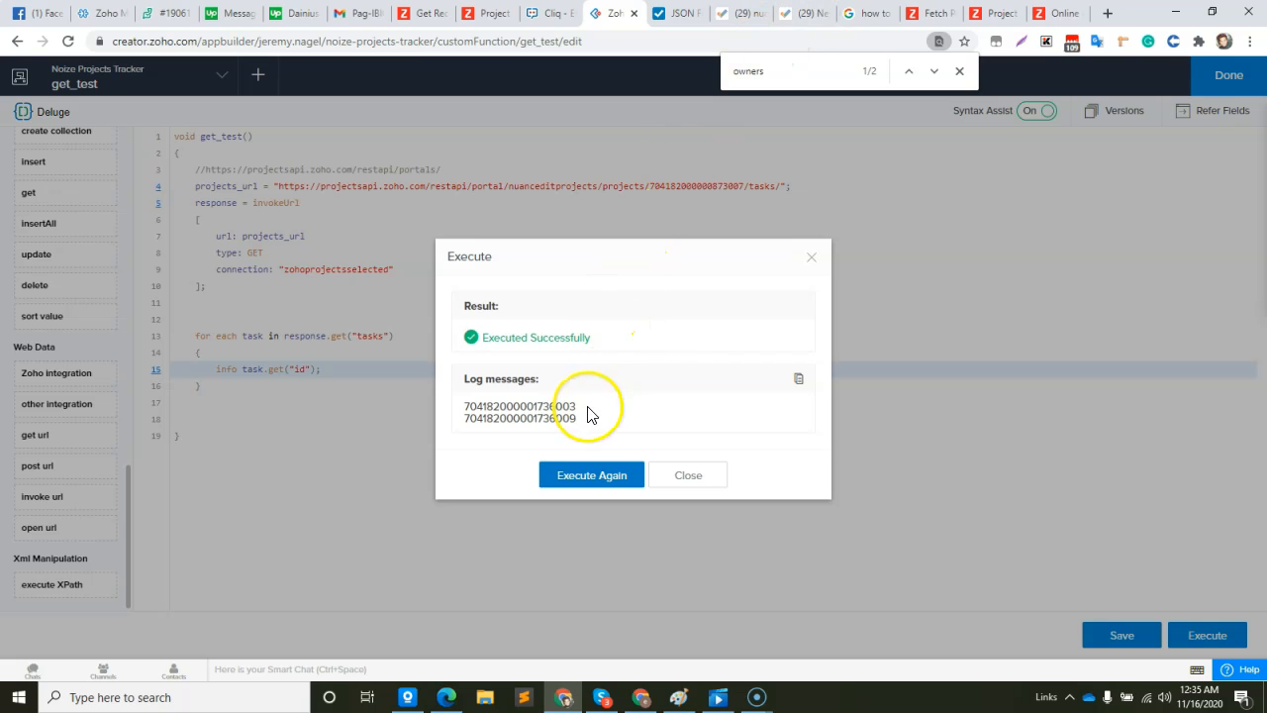
{"action": "left_click", "coordinate": [802, 12]}
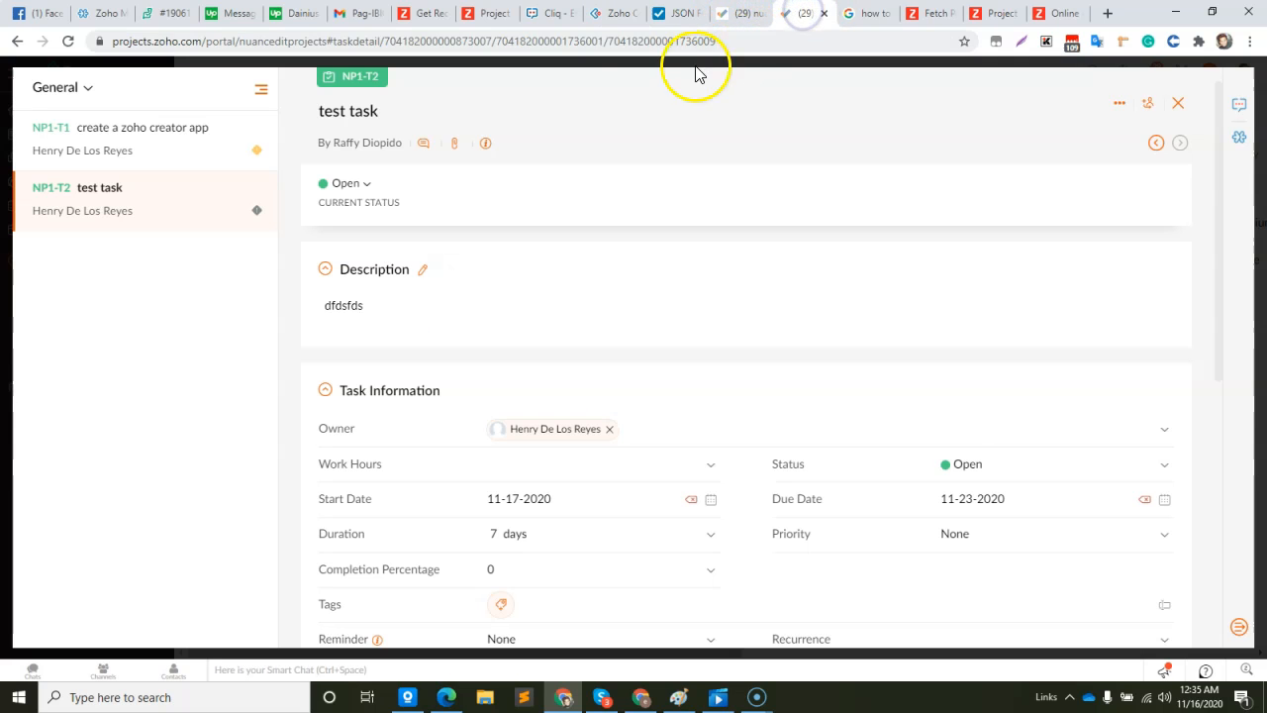